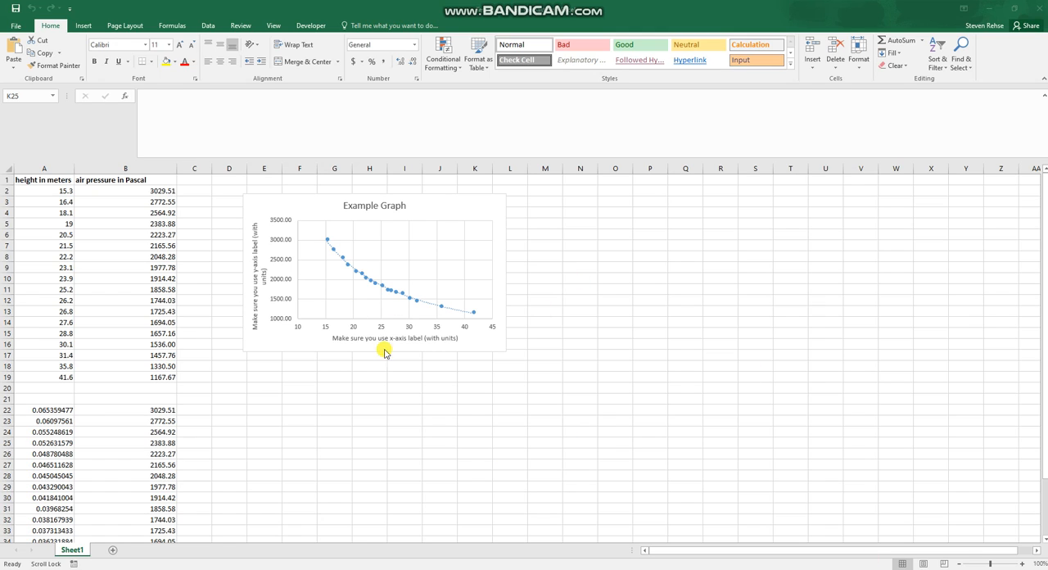
pyautogui.moveTo(156, 401)
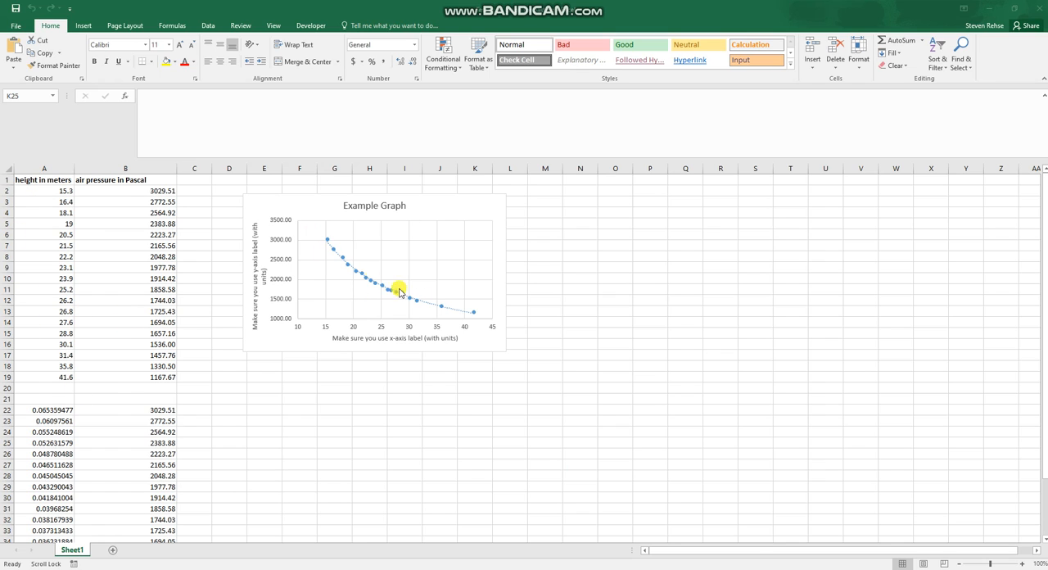
pyautogui.moveTo(386, 319)
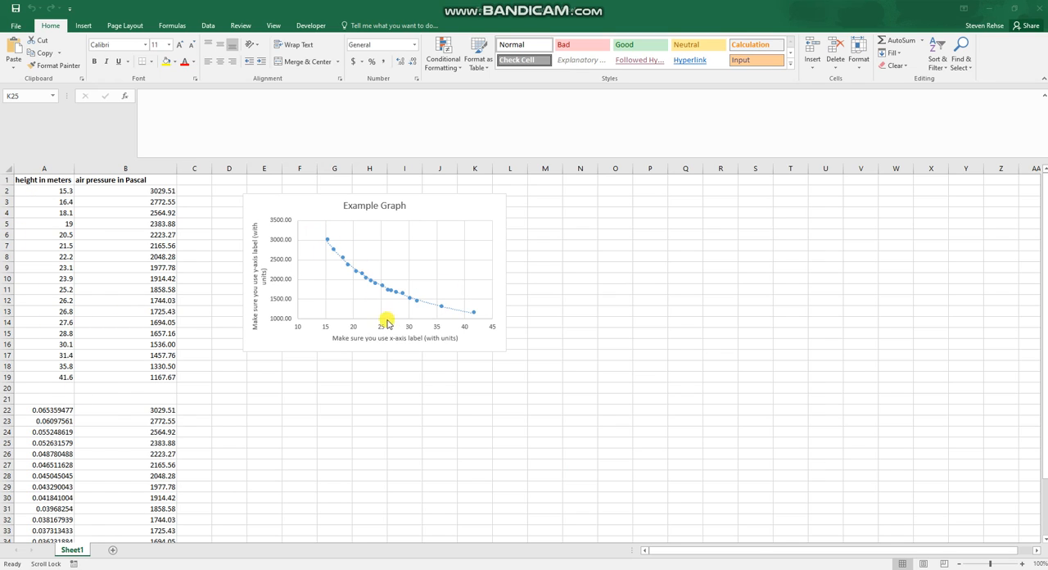
pyautogui.moveTo(117, 318)
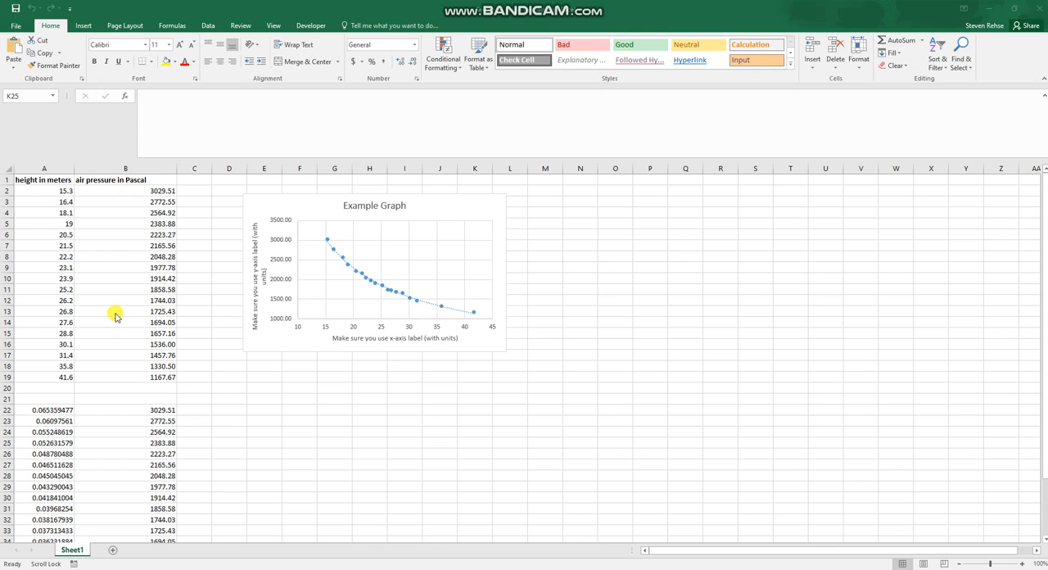
pyautogui.moveTo(429, 339)
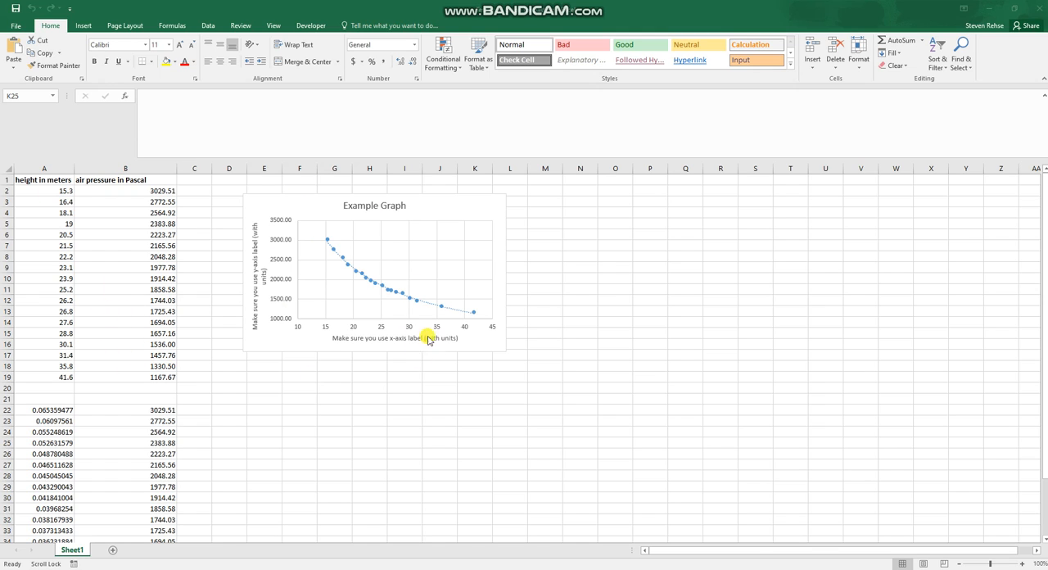
pyautogui.moveTo(354, 227)
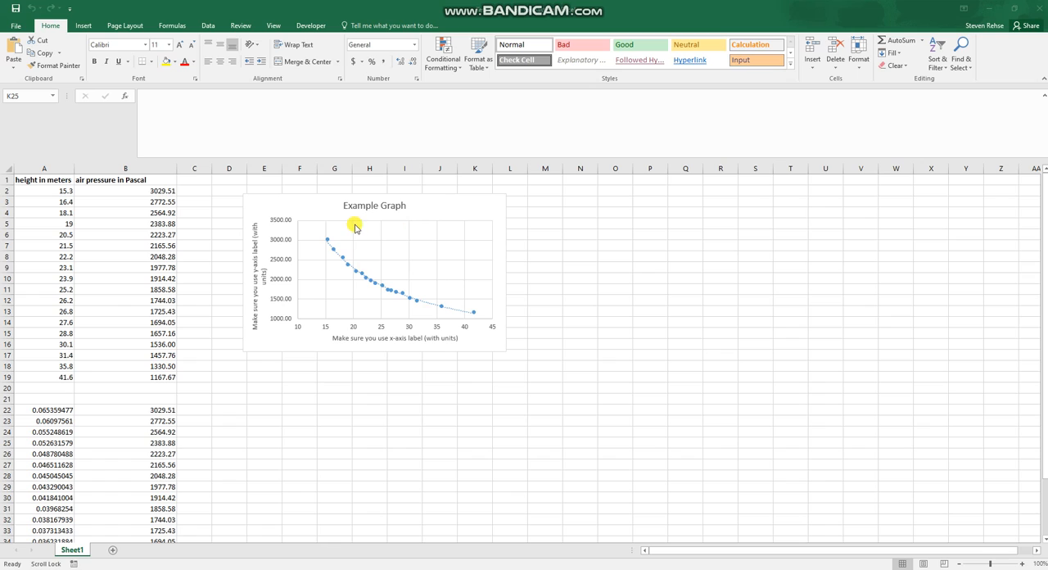
pyautogui.moveTo(426, 315)
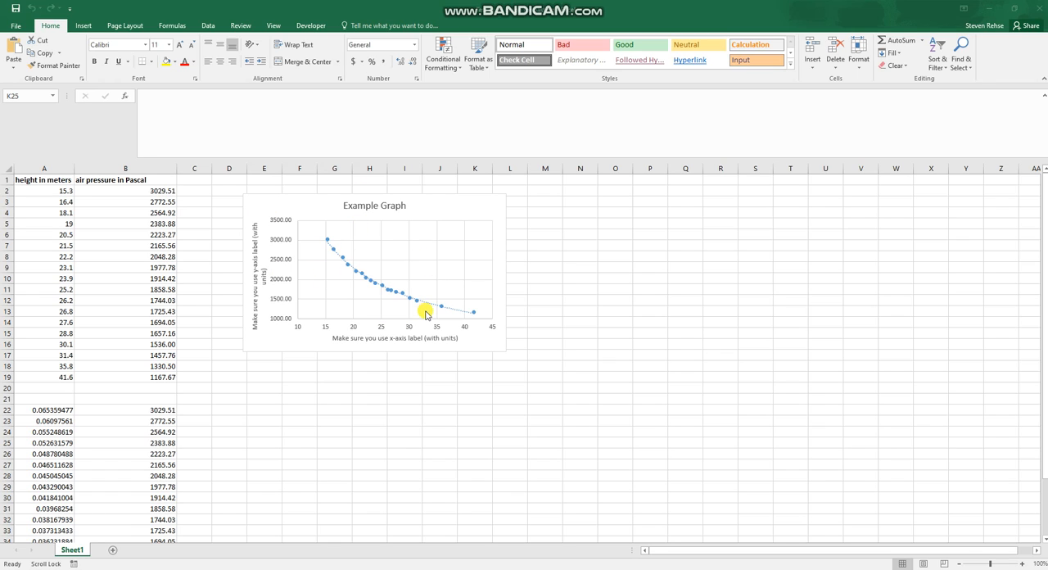
pyautogui.moveTo(473, 318)
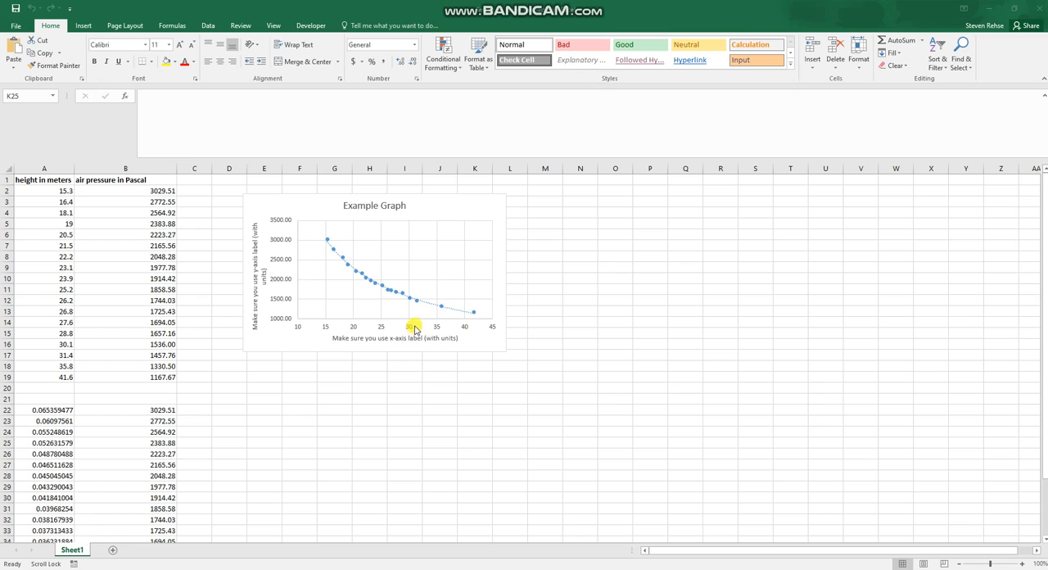
pyautogui.moveTo(383, 228)
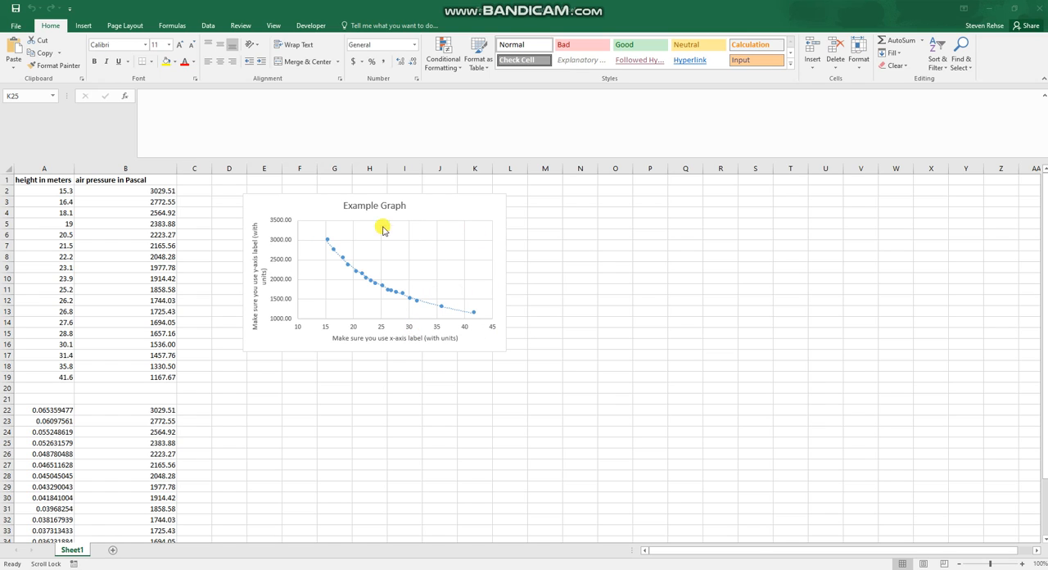
pyautogui.moveTo(432, 208)
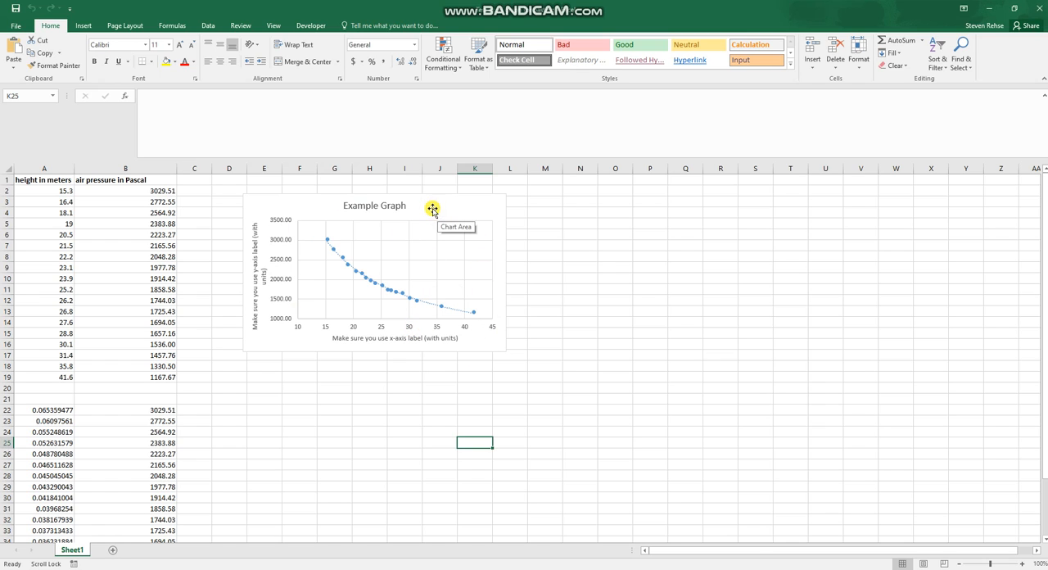
# Step: Select the Example Graph chart and copy it from its right-click menu
pyautogui.click(432, 210)
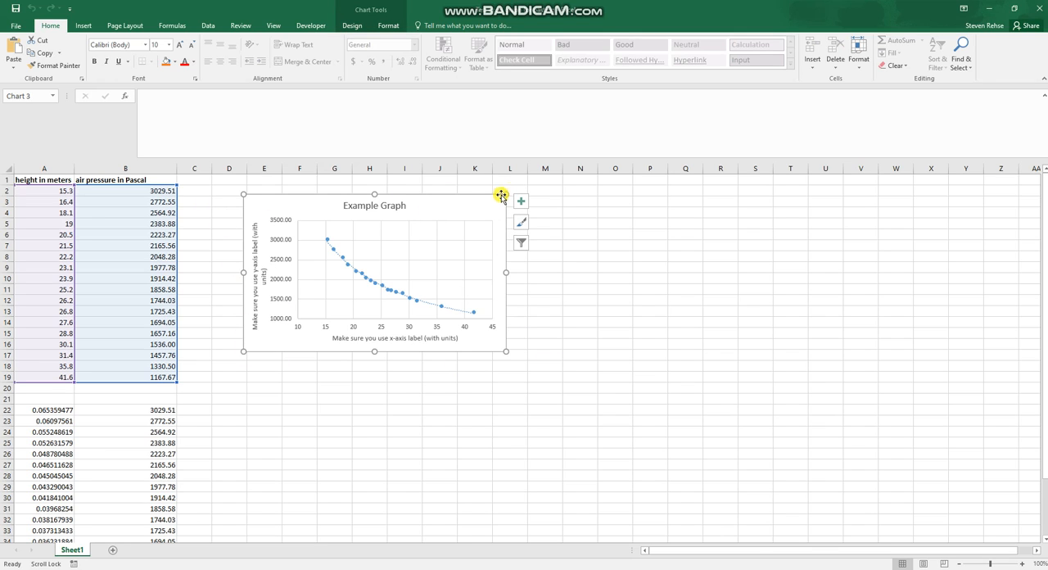
pyautogui.moveTo(459, 301)
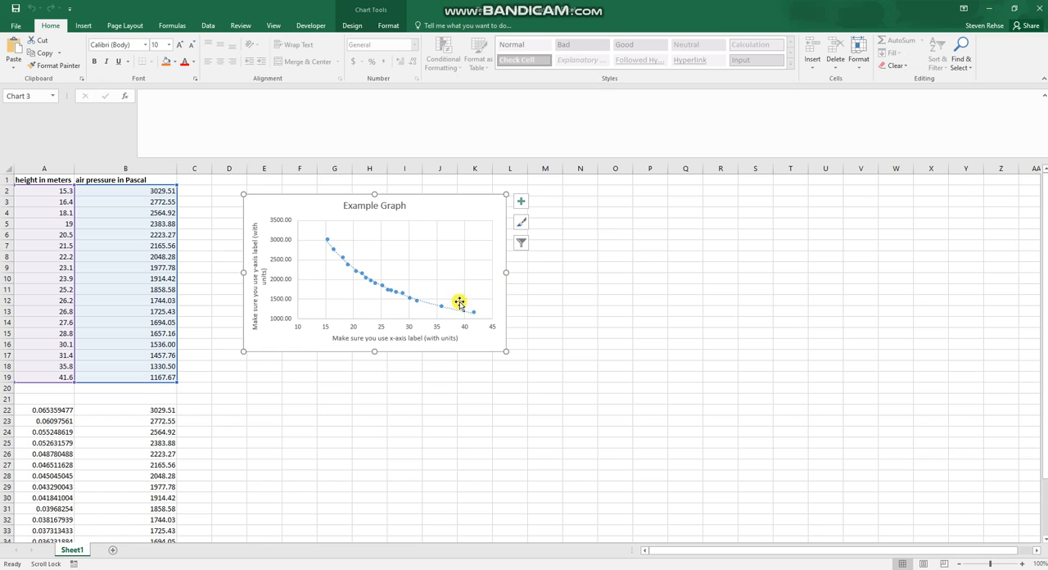
pyautogui.moveTo(432, 228)
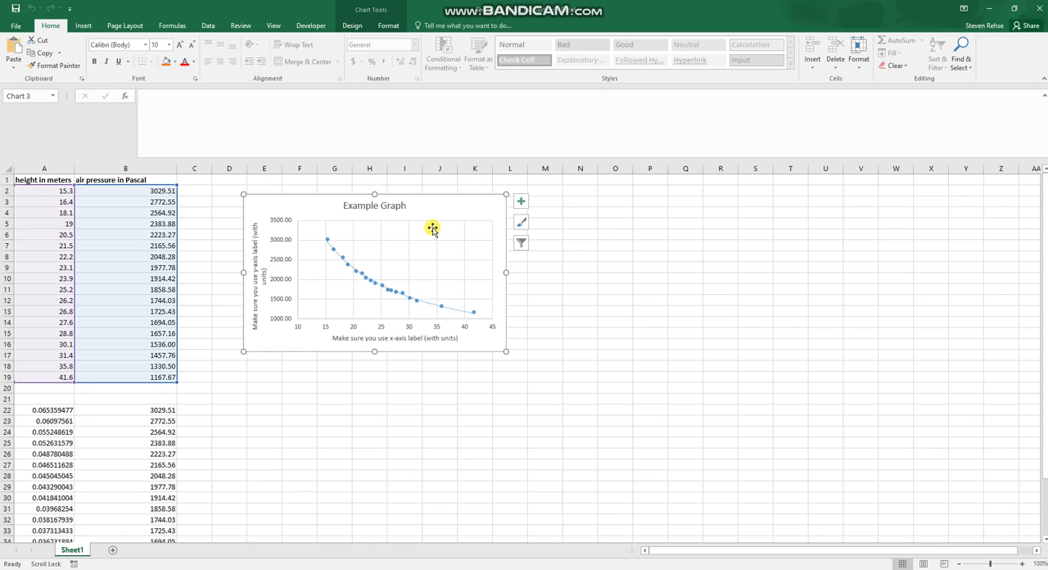
pyautogui.rightClick(433, 228)
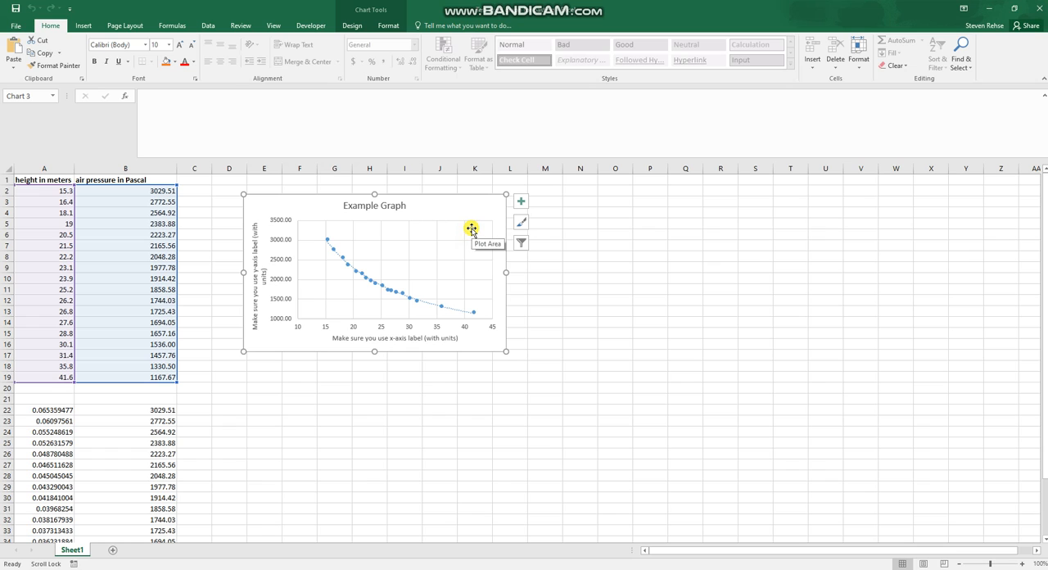
pyautogui.moveTo(364, 491)
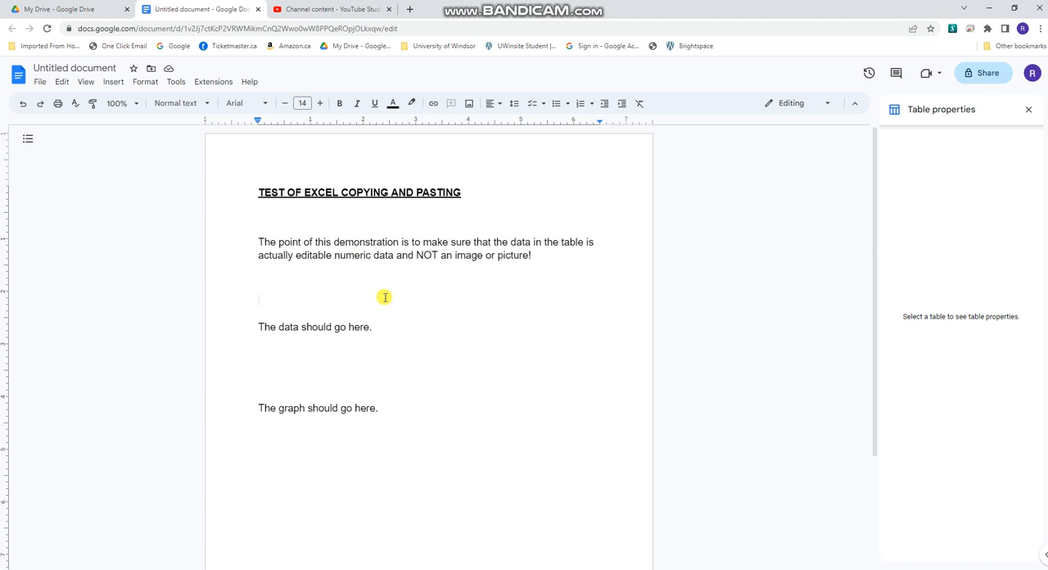
pyautogui.moveTo(377, 352)
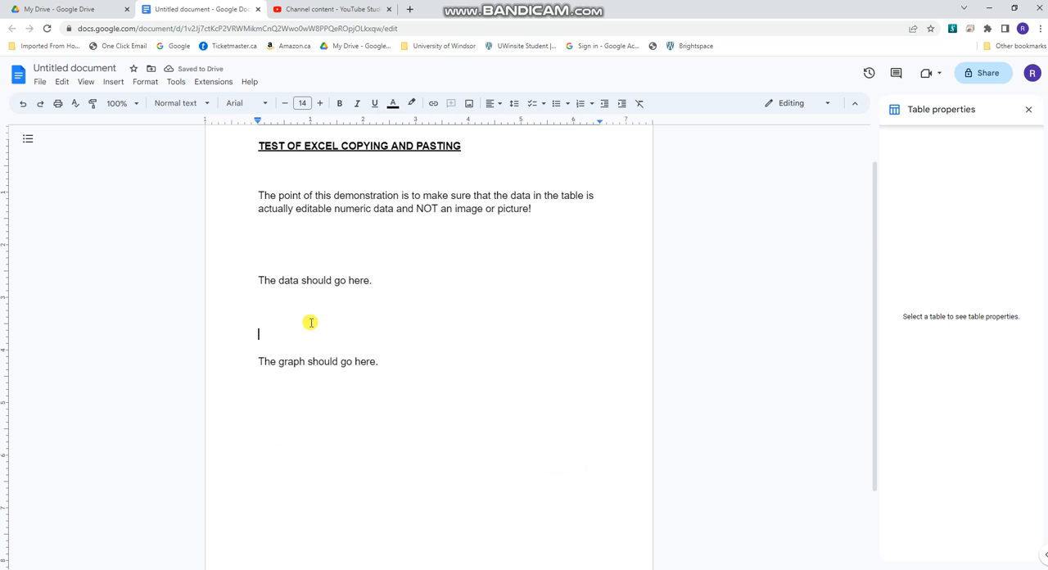
# Step: Paste the Example Graph chart onto the blank line and select the pasted image
pyautogui.rightClick(311, 334)
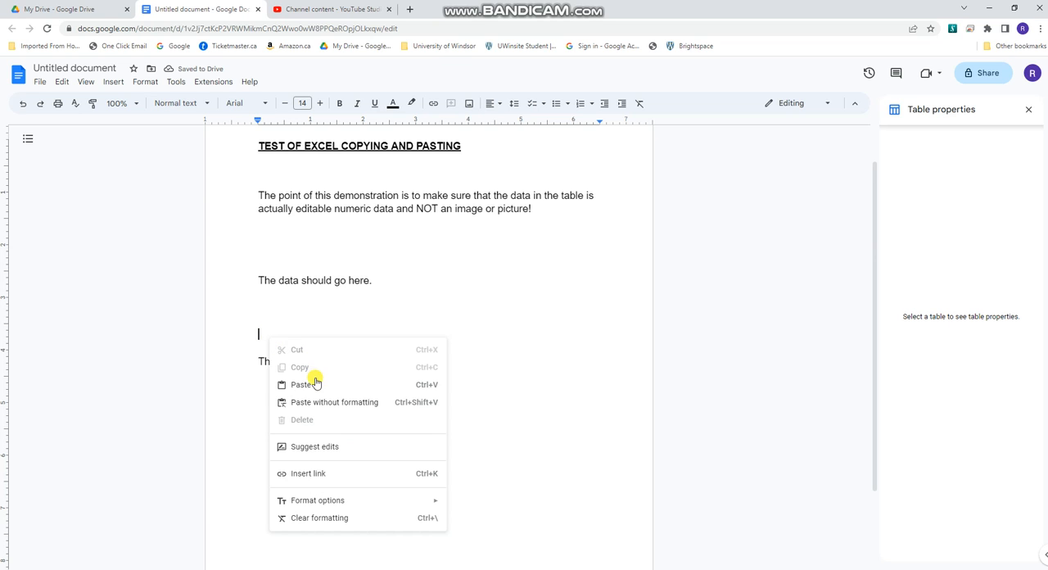
pyautogui.click(301, 383)
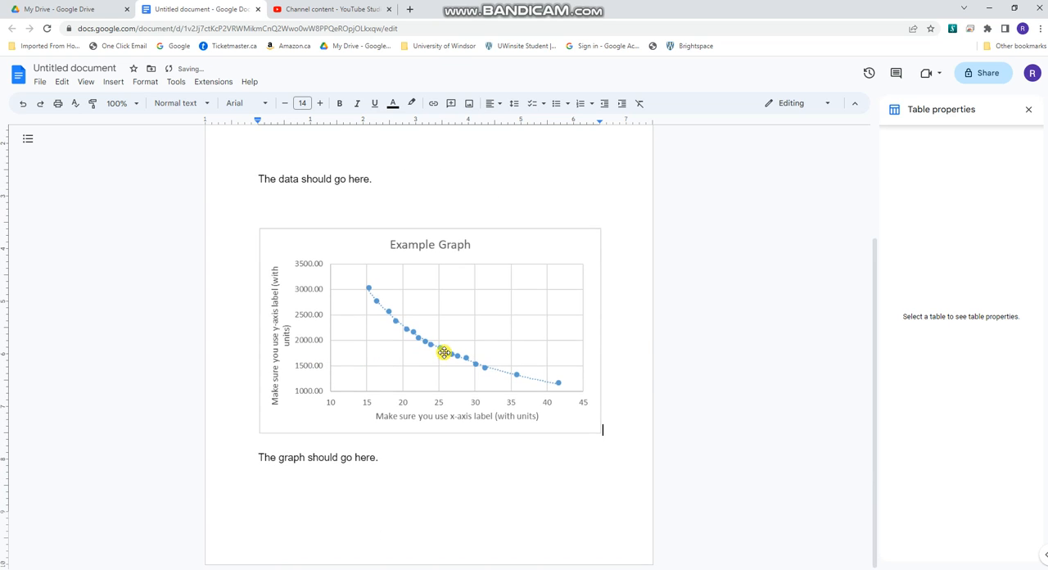
pyautogui.click(442, 352)
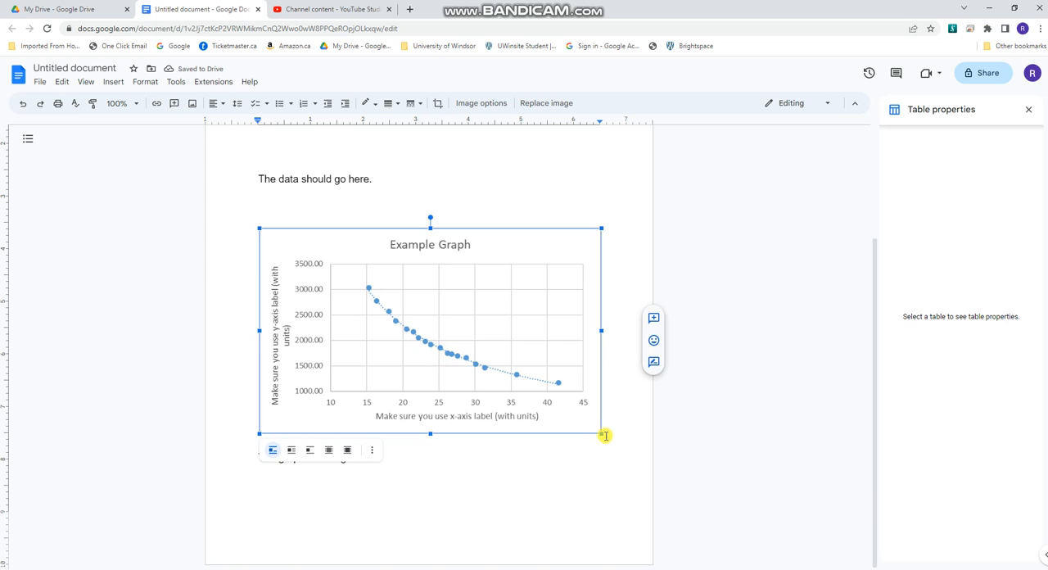
pyautogui.moveTo(603, 435); pyautogui.dragTo(488, 364)
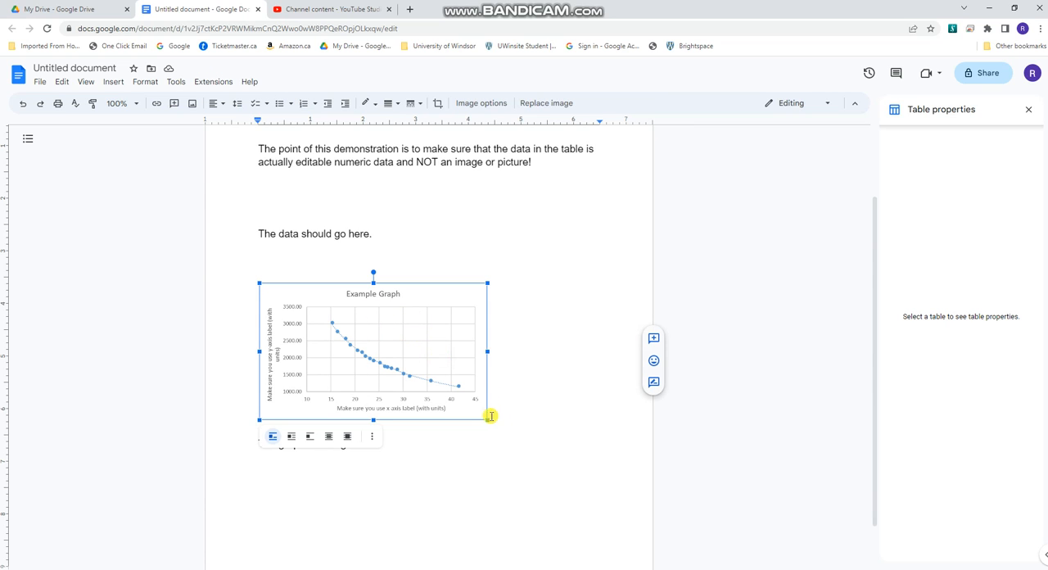
pyautogui.moveTo(490, 418); pyautogui.dragTo(544, 469)
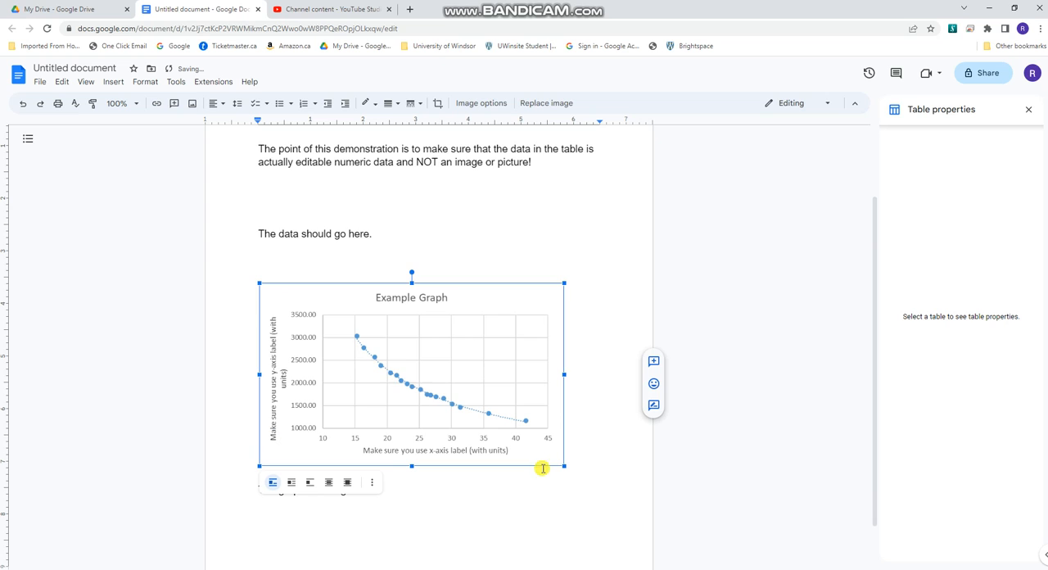
pyautogui.moveTo(422, 361)
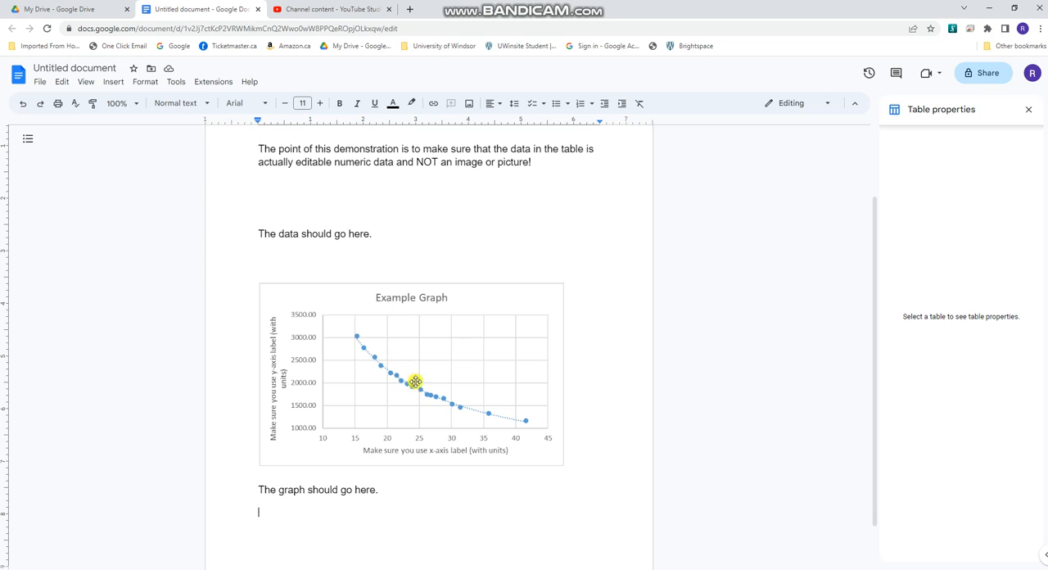
pyautogui.moveTo(449, 399)
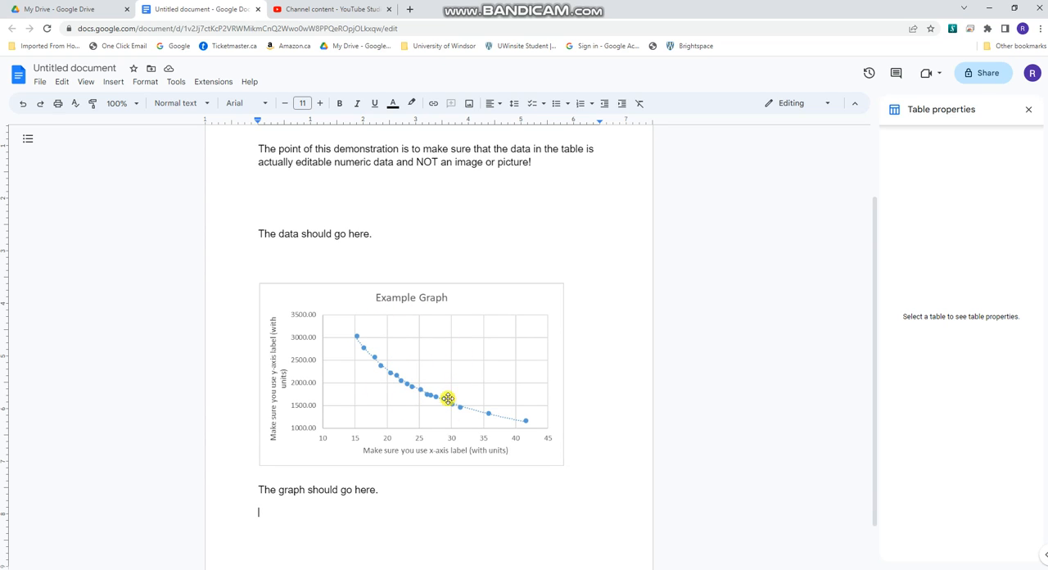
pyautogui.moveTo(369, 385)
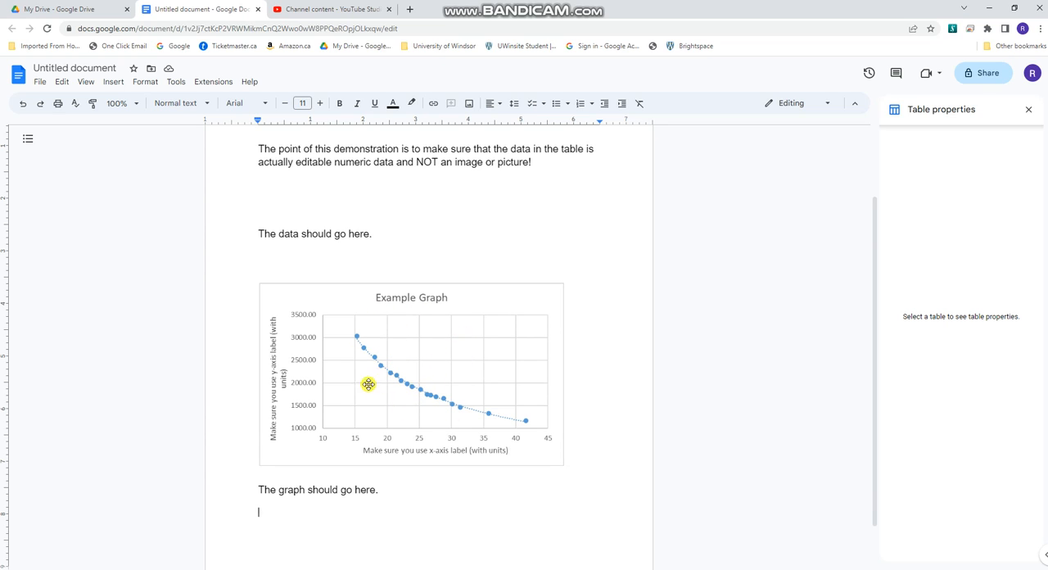
pyautogui.moveTo(377, 380)
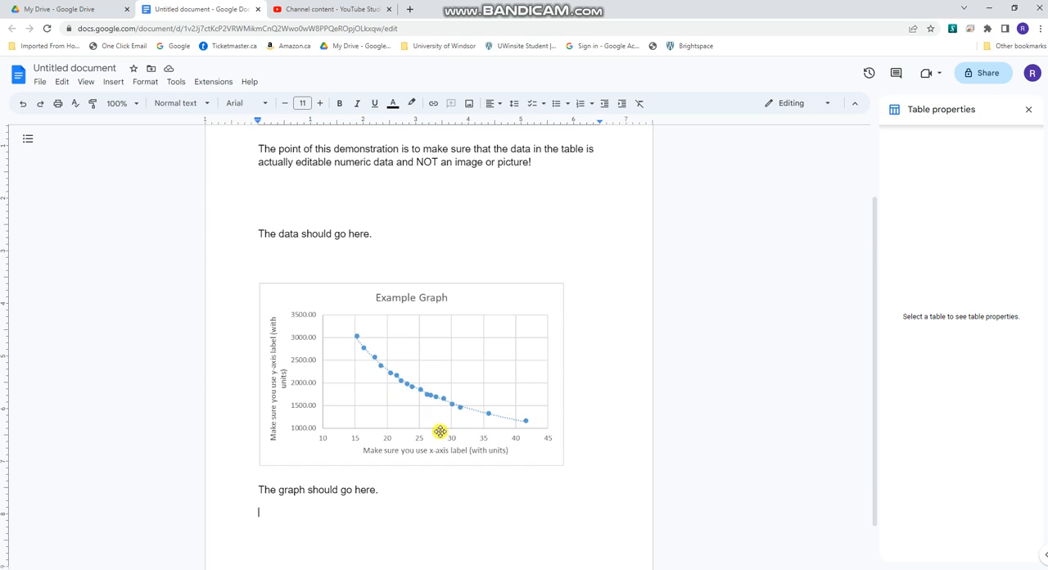
pyautogui.moveTo(432, 347)
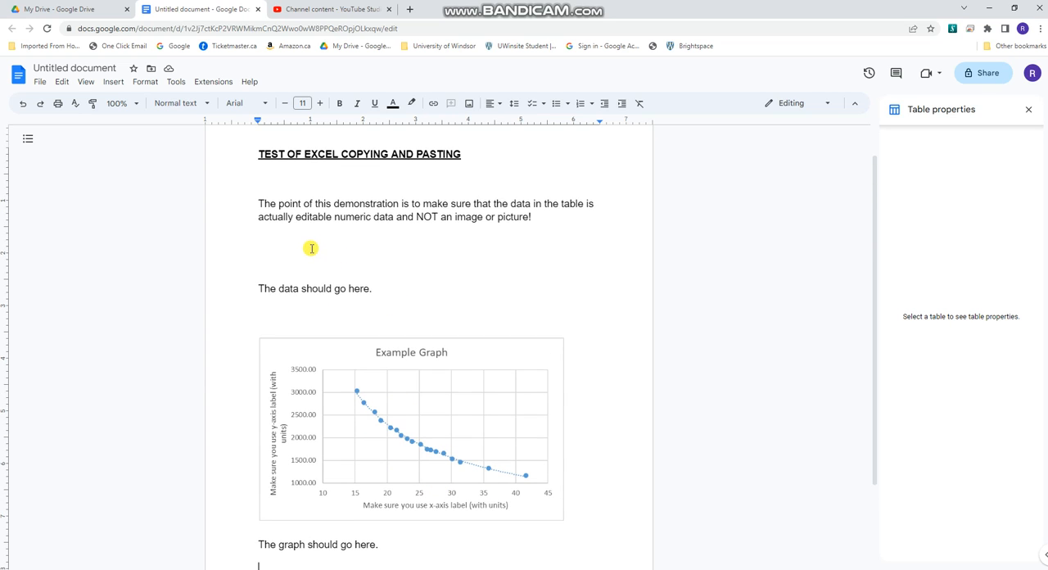
pyautogui.moveTo(347, 252)
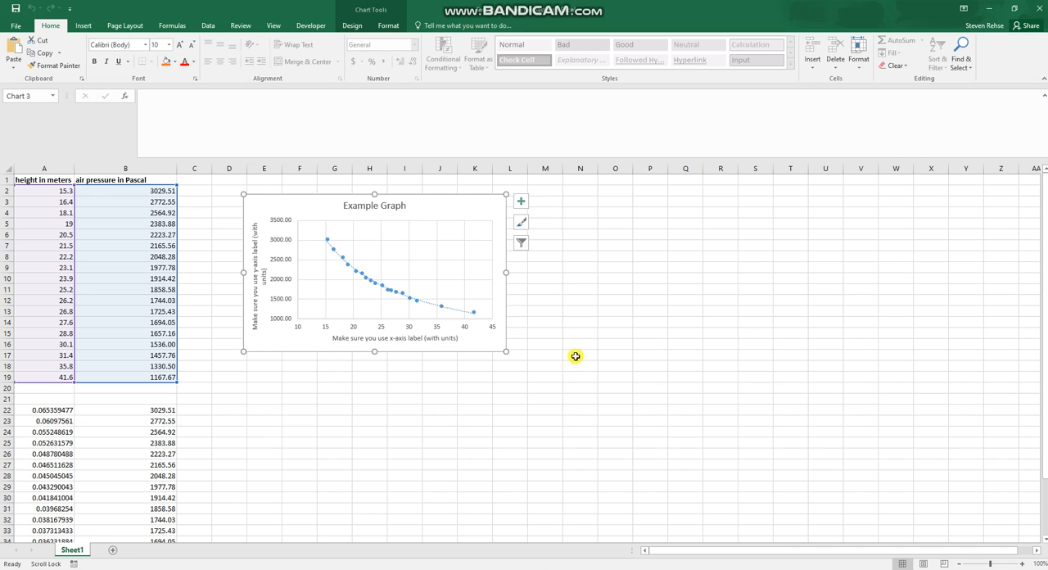
# Step: Deselect the Example Graph chart by selecting an empty cell
pyautogui.click(580, 323)
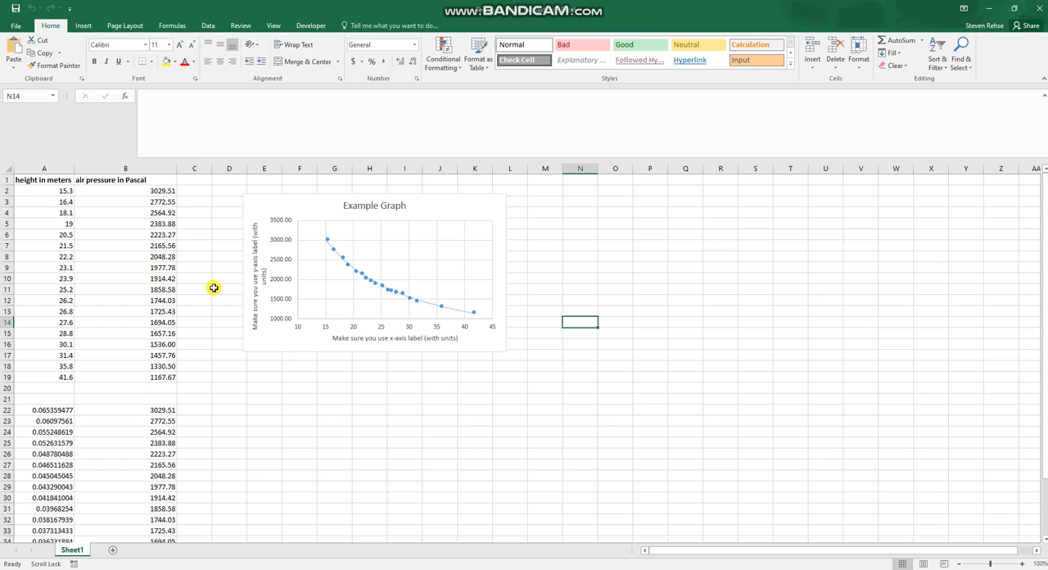
pyautogui.moveTo(200, 216)
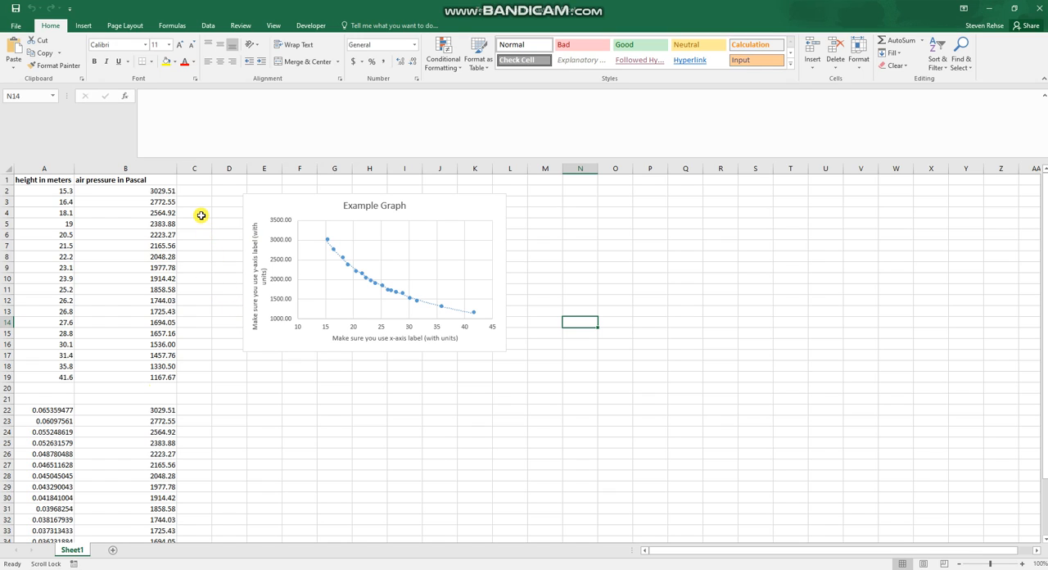
pyautogui.moveTo(498, 495)
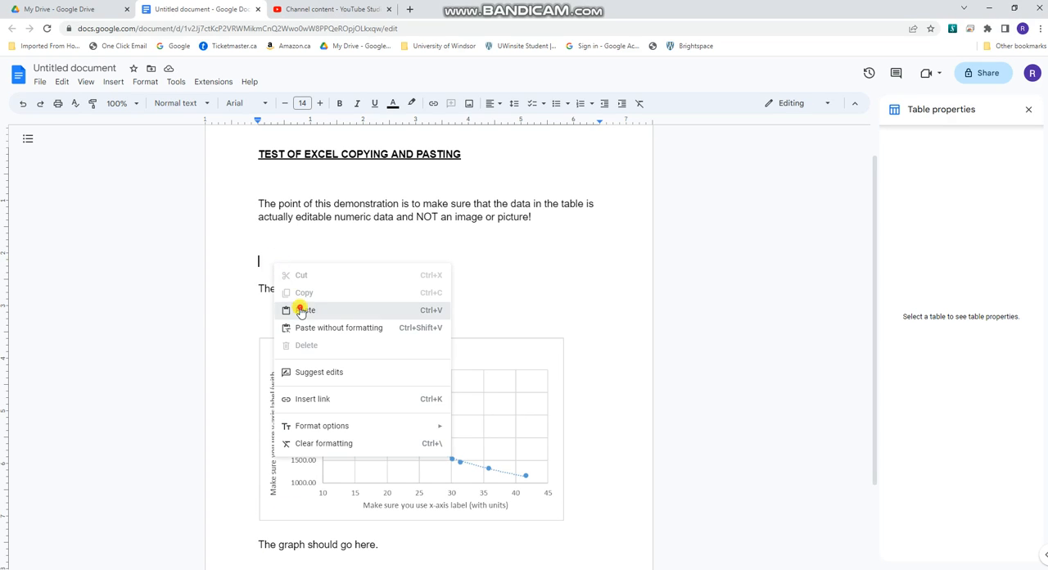
# Step: Paste the Excel data as a picture of the cells above the data placeholder
pyautogui.click(305, 310)
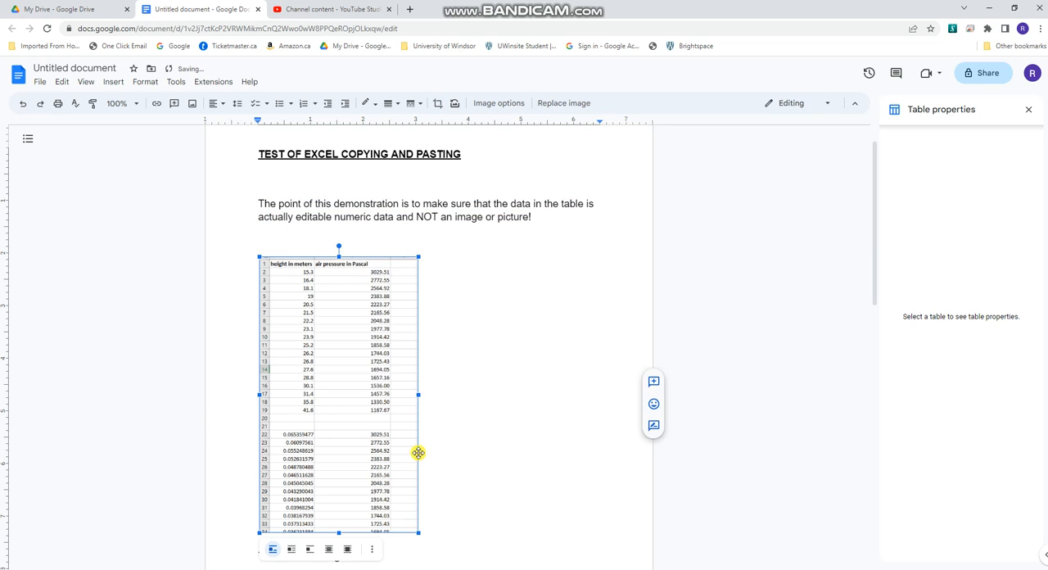
pyautogui.moveTo(505, 426)
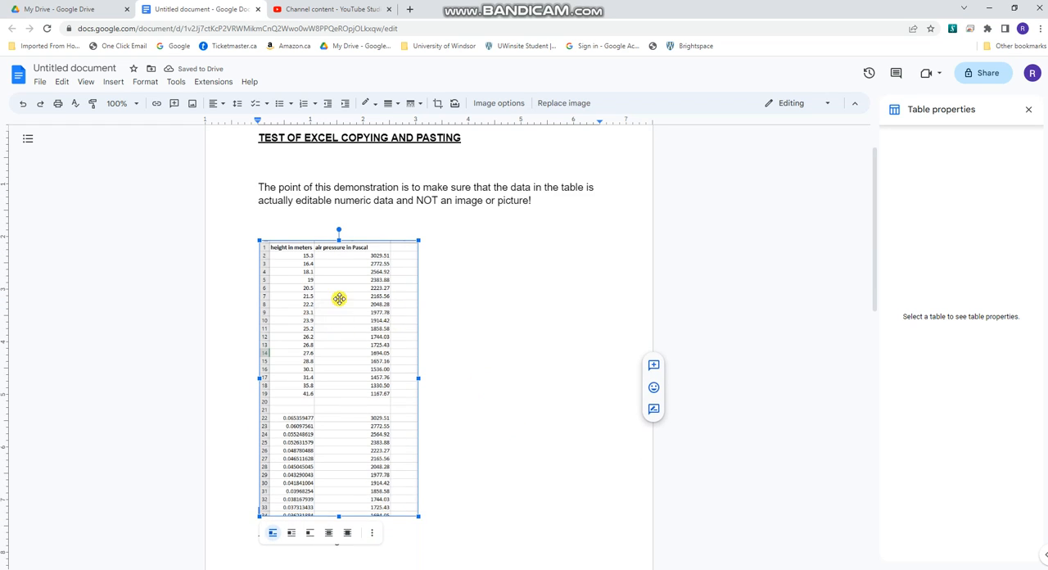
pyautogui.moveTo(419, 314)
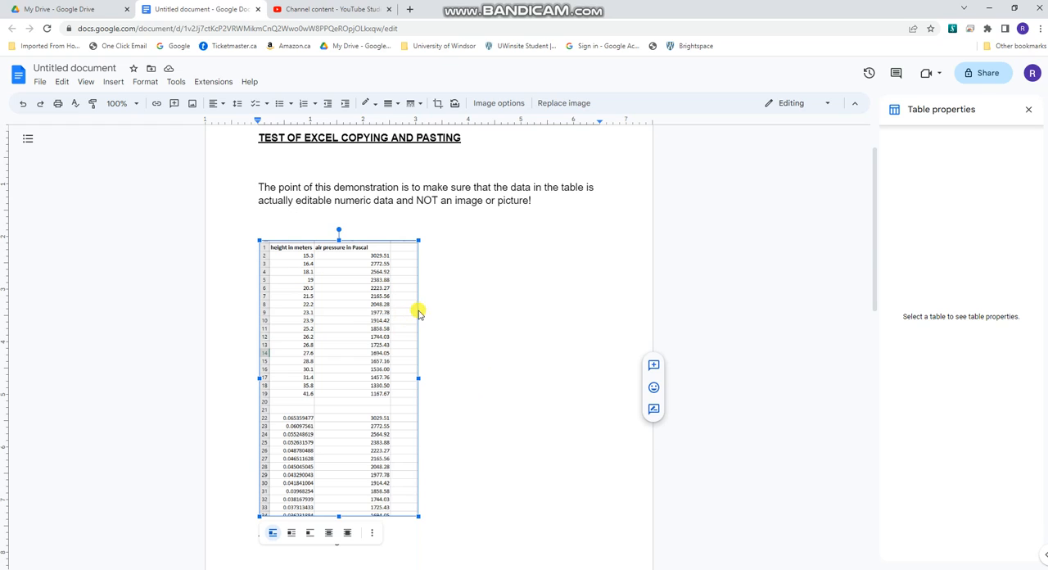
pyautogui.moveTo(404, 327)
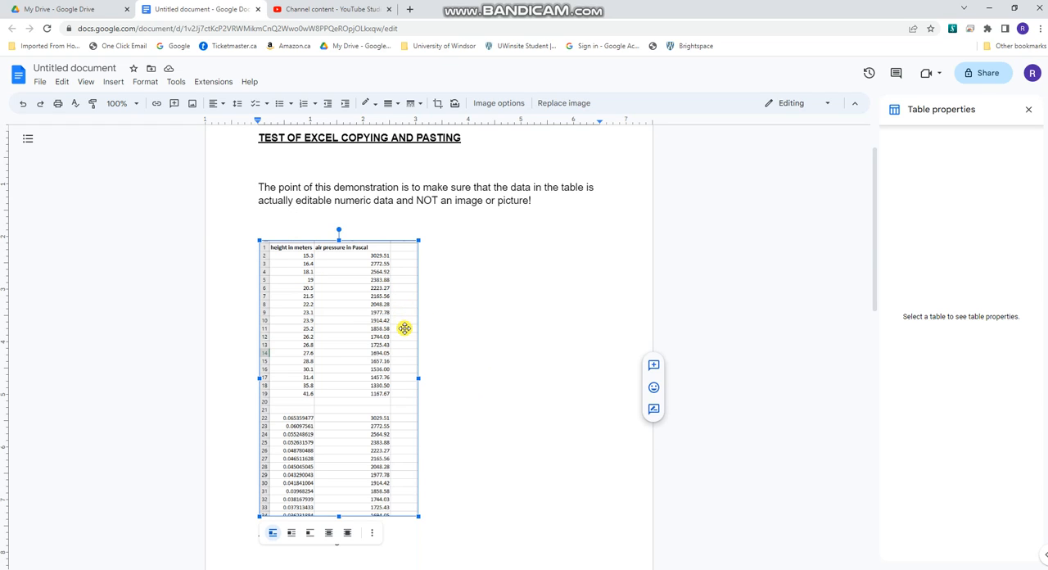
pyautogui.moveTo(401, 318)
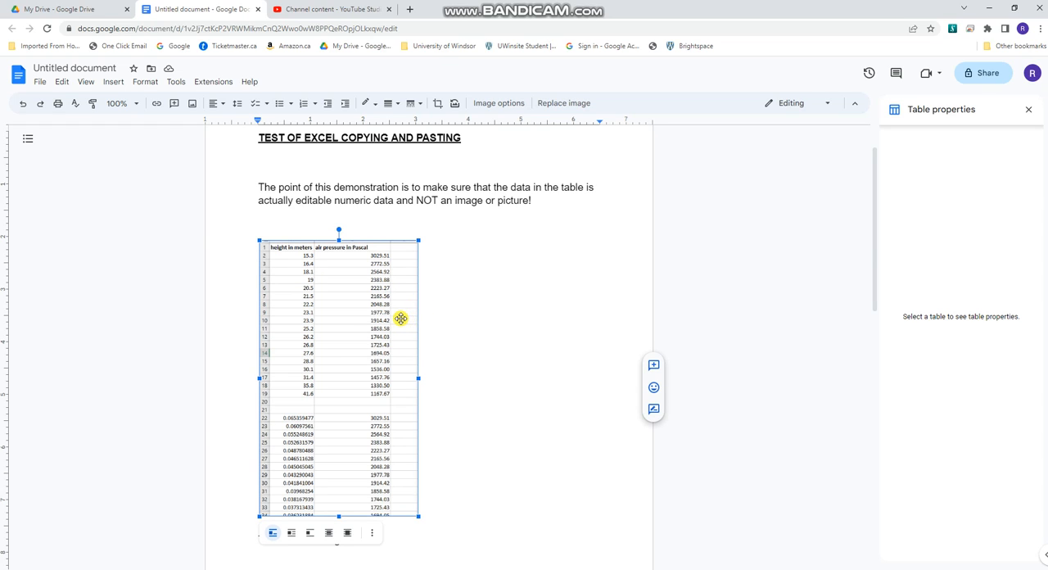
pyautogui.moveTo(414, 308)
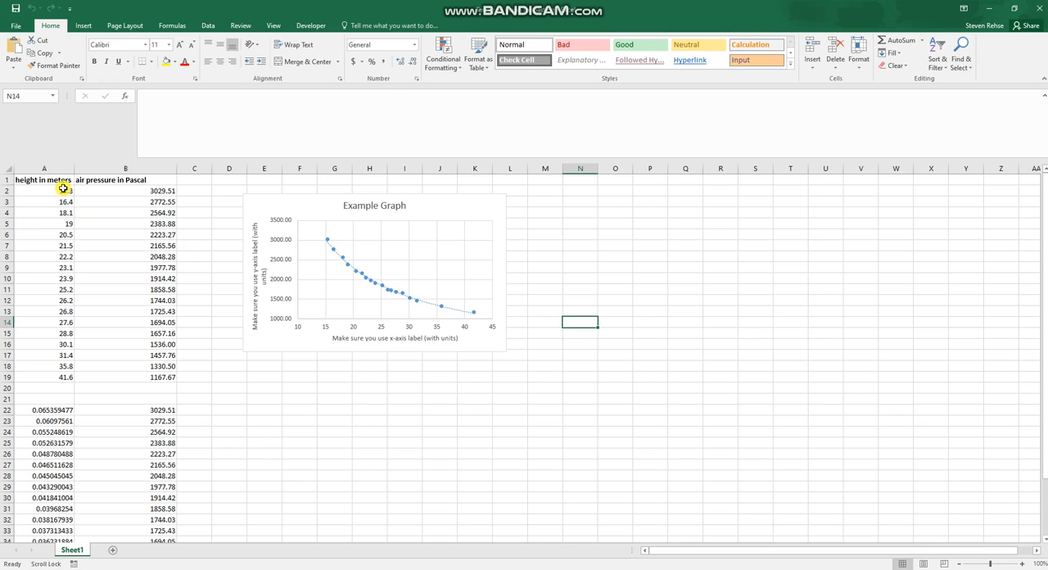
# Step: Select the height and air pressure data from A1 through B19 for copying
pyautogui.click(44, 180)
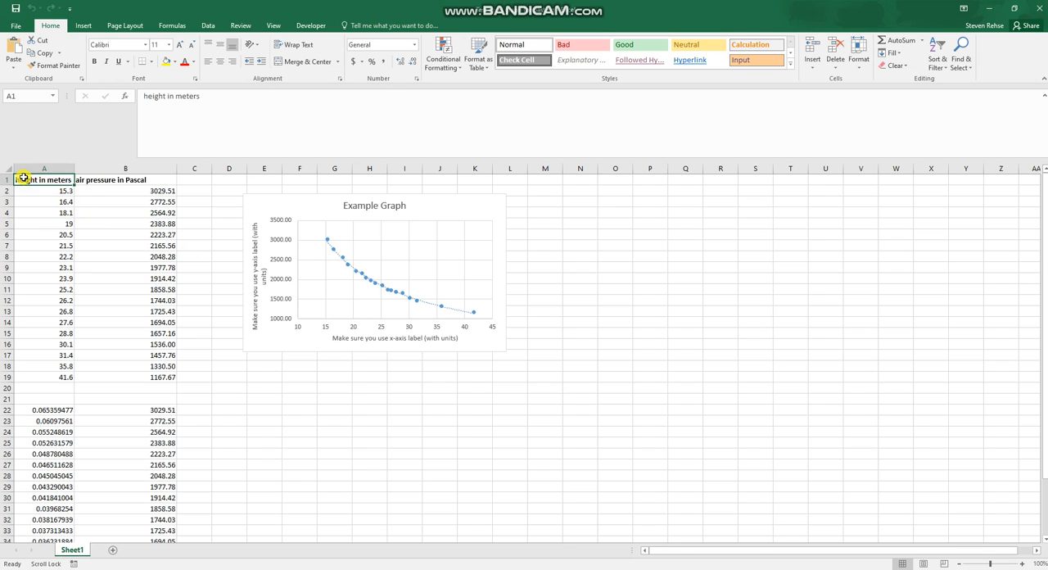
pyautogui.moveTo(44, 180); pyautogui.dragTo(145, 376)
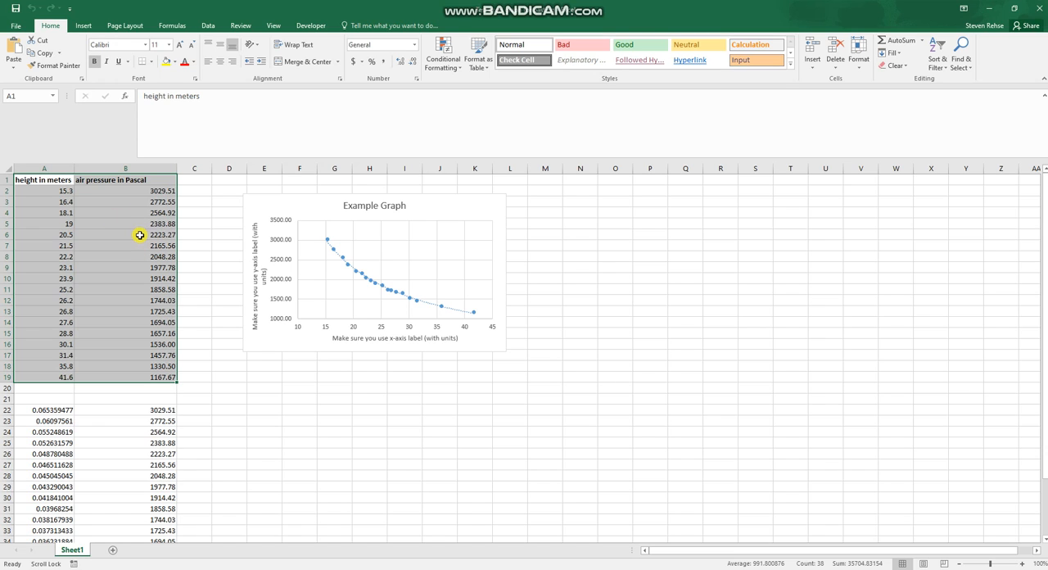
pyautogui.moveTo(134, 190)
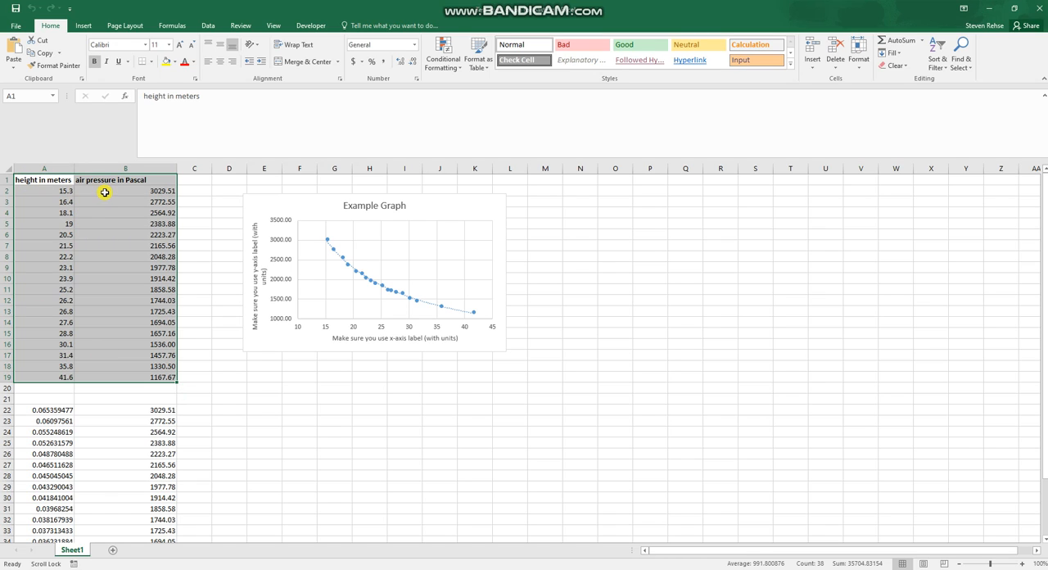
pyautogui.moveTo(105, 210)
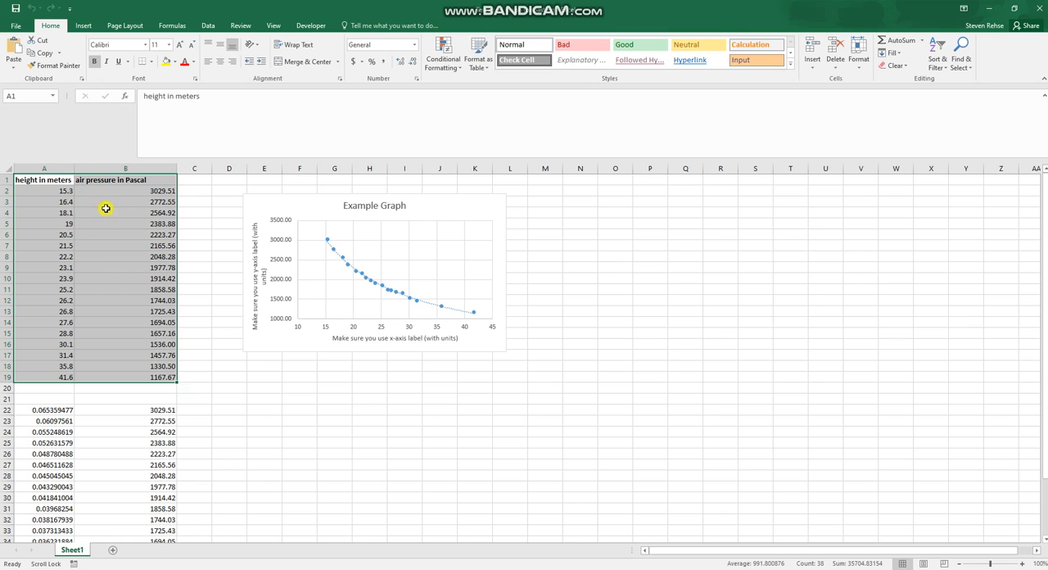
pyautogui.moveTo(101, 201)
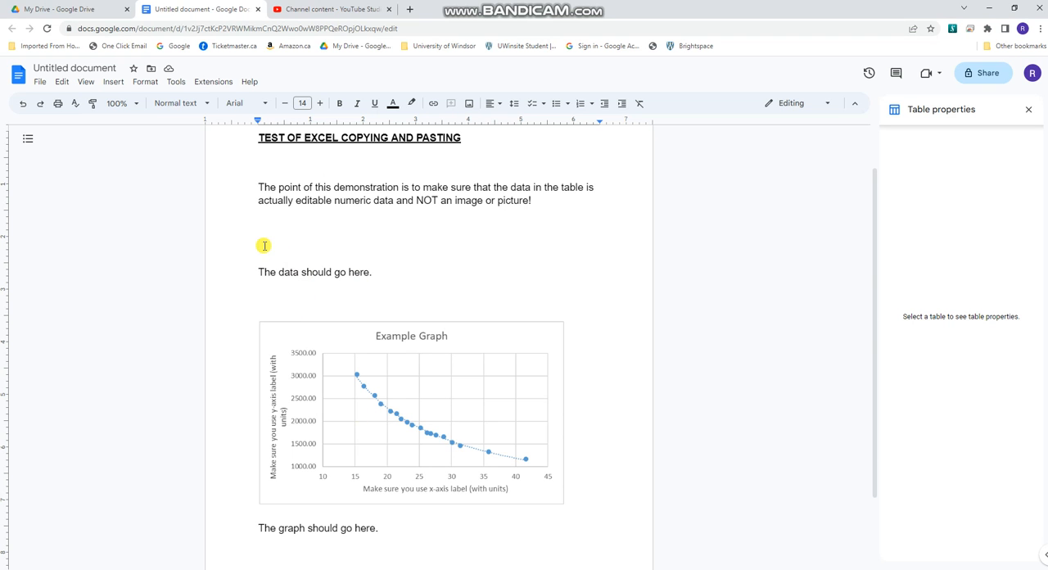
# Step: Paste the height and air pressure data as an editable table below the demonstration note and review it
pyautogui.rightClick(261, 245)
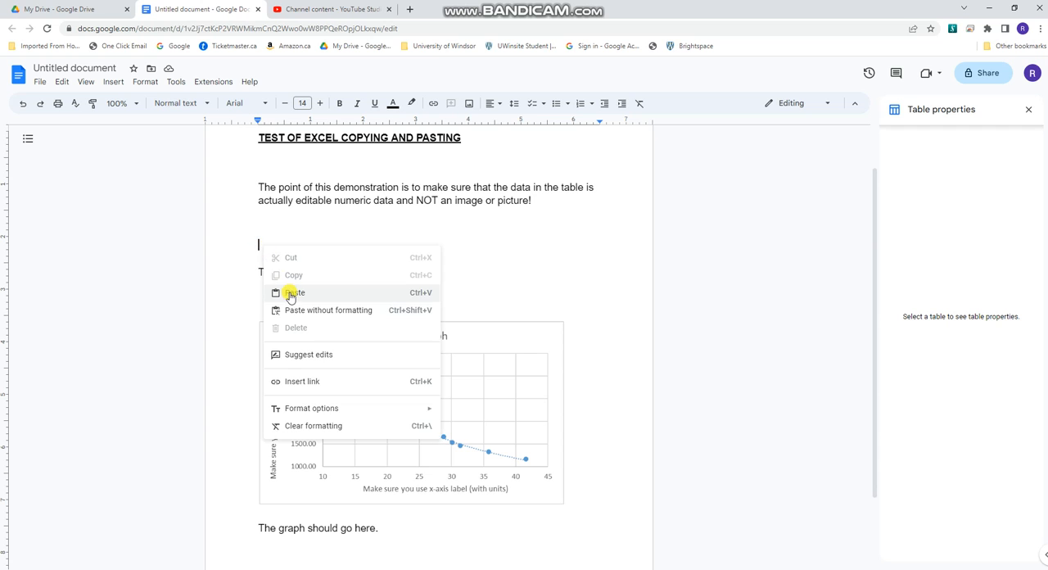
pyautogui.click(295, 293)
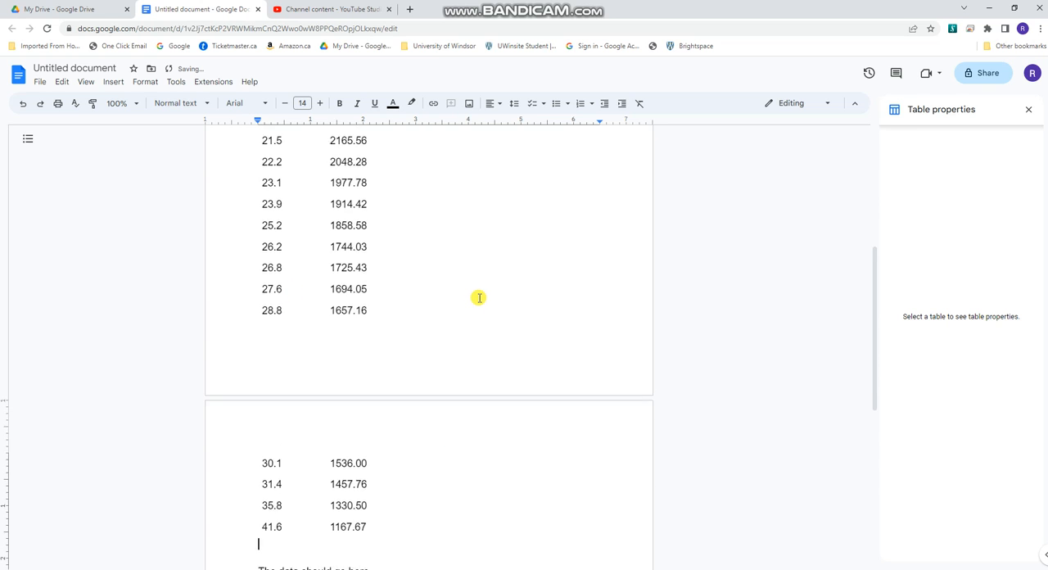
pyautogui.scroll(3)
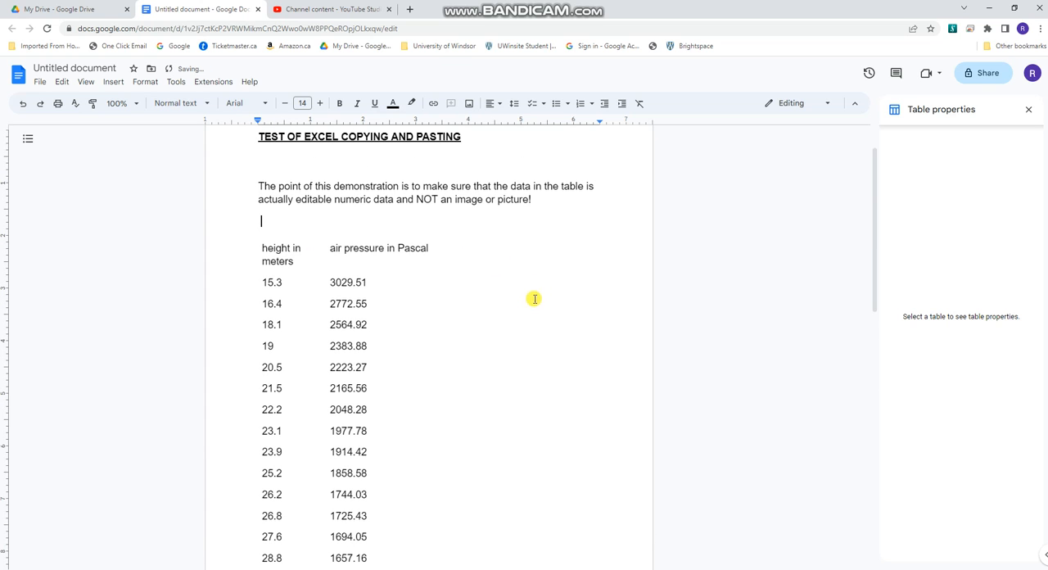
pyautogui.scroll(-3)
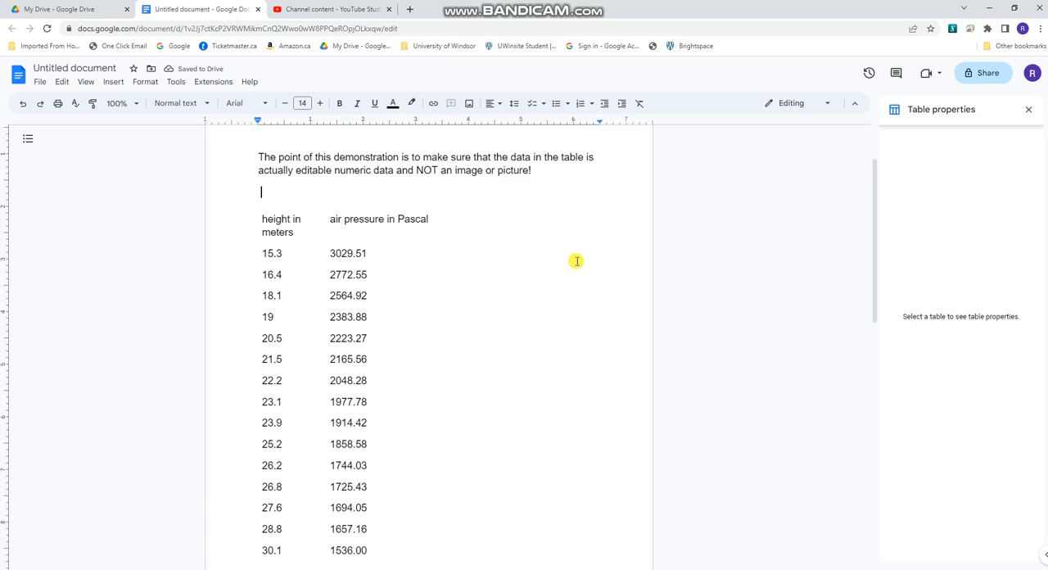
pyautogui.scroll(-3)
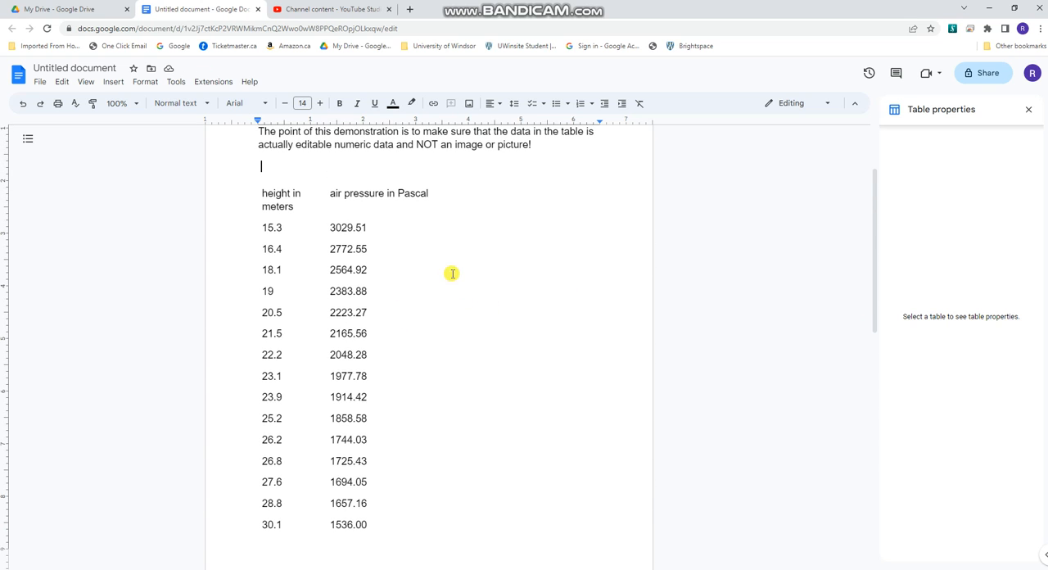
pyautogui.scroll(-3)
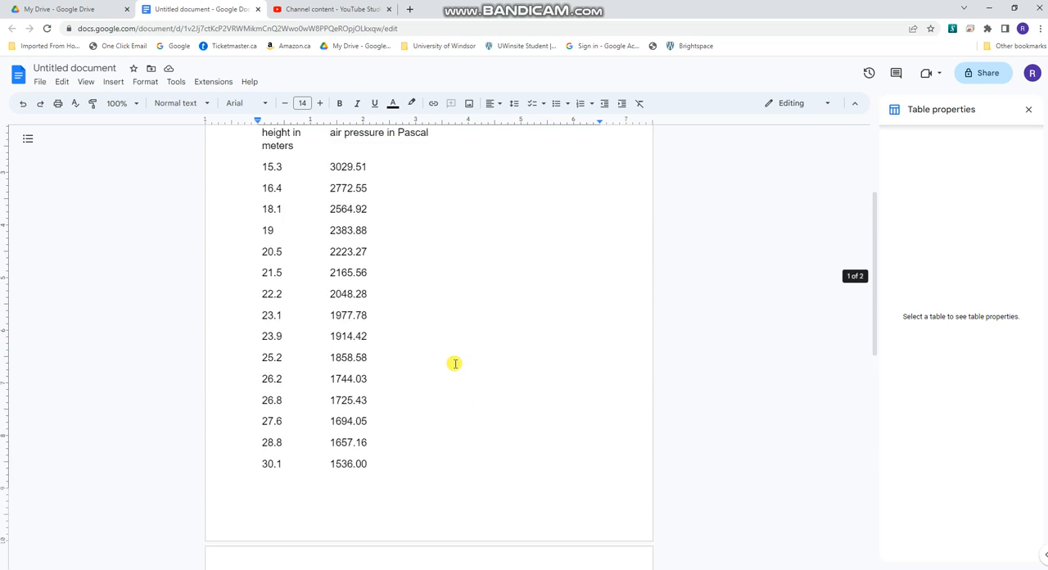
pyautogui.scroll(3)
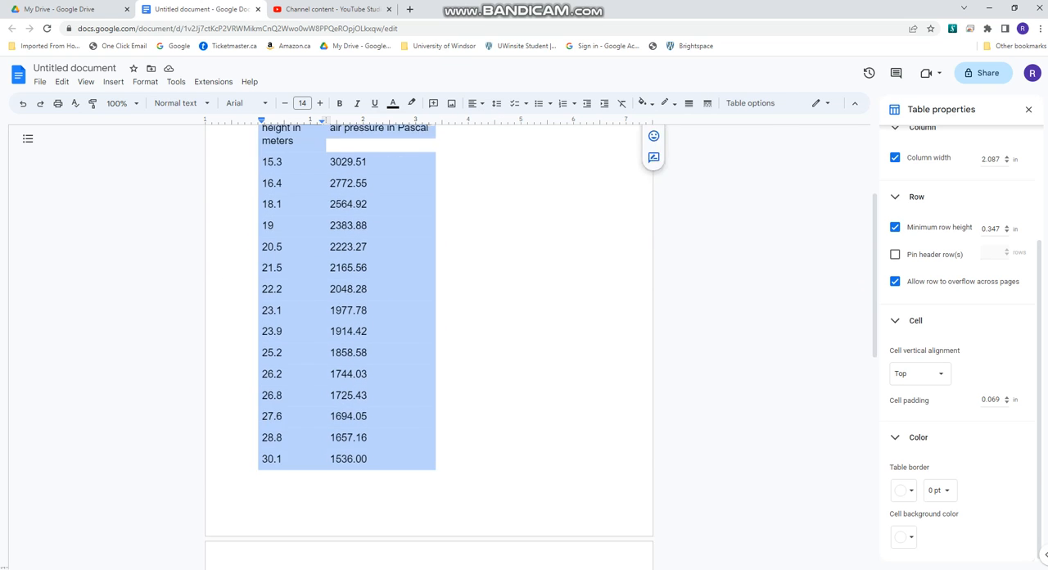
# Step: Give the pasted data table a black 1 pt border around every cell
pyautogui.scroll(-3)
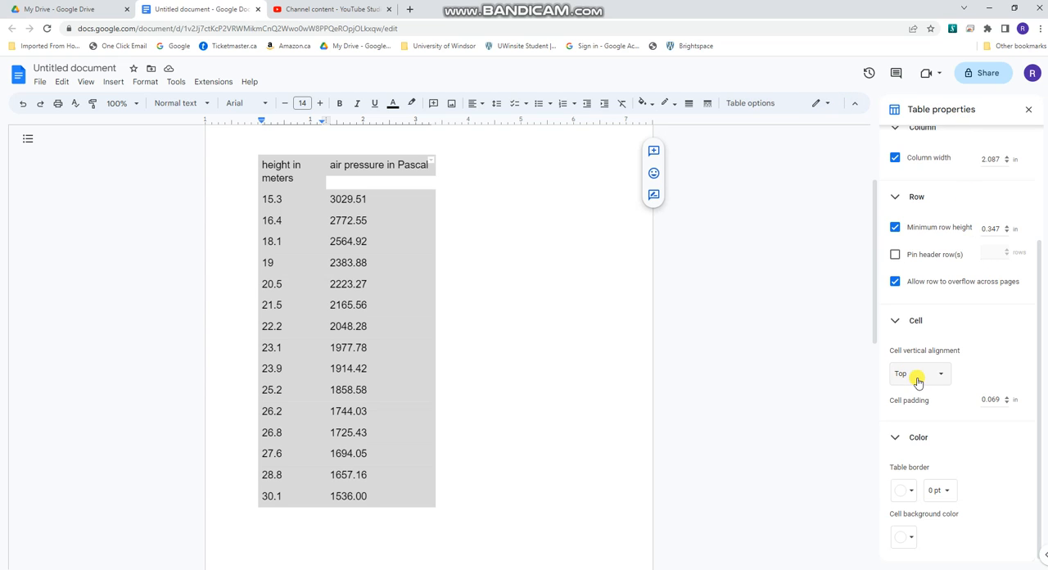
pyautogui.moveTo(918, 490)
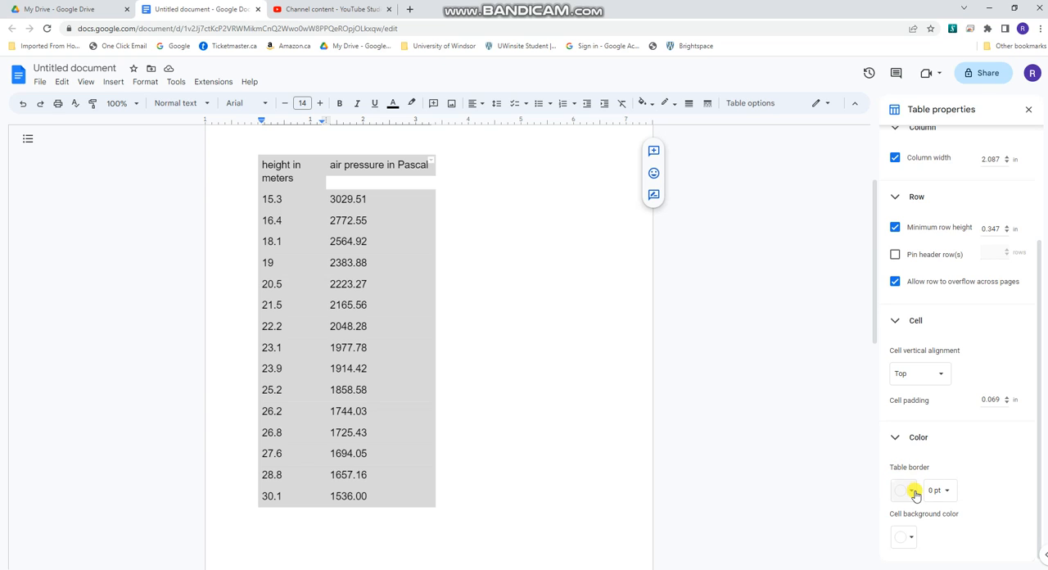
pyautogui.click(902, 490)
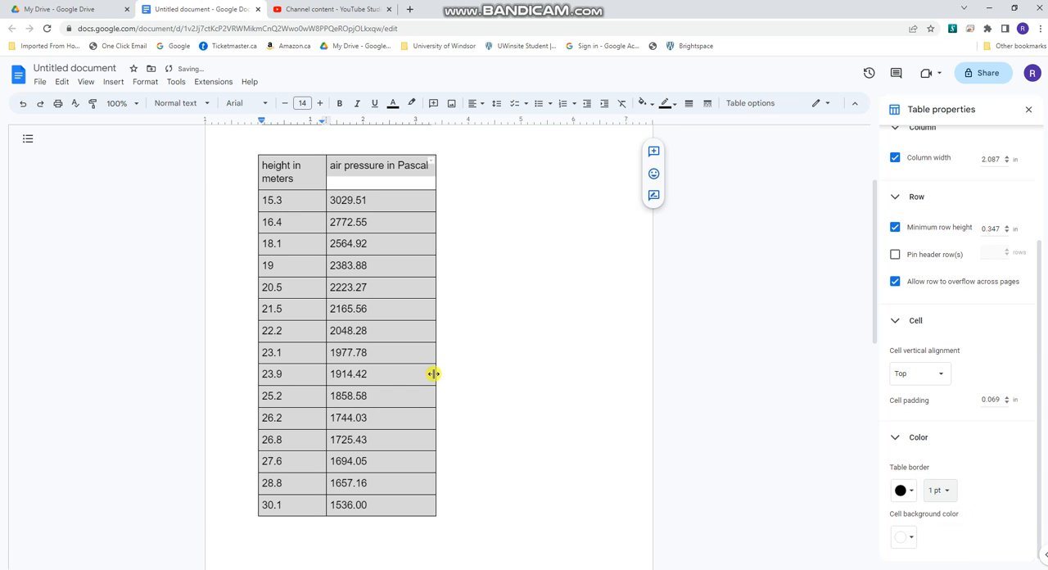
pyautogui.scroll(-3)
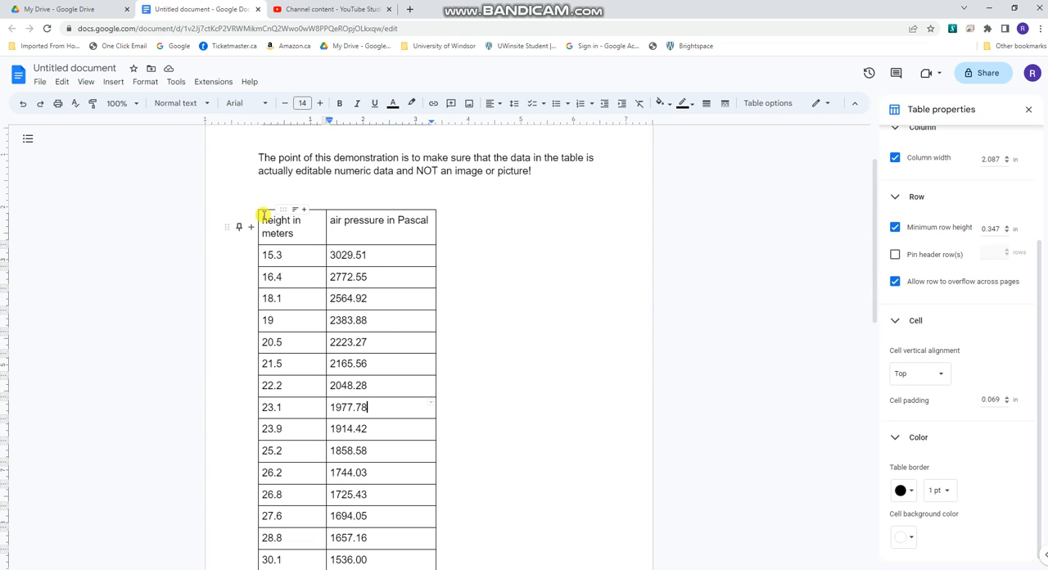
# Step: Shrink the whole table's text to size 10 and narrow its columns so it fits on one page
pyautogui.click(262, 215)
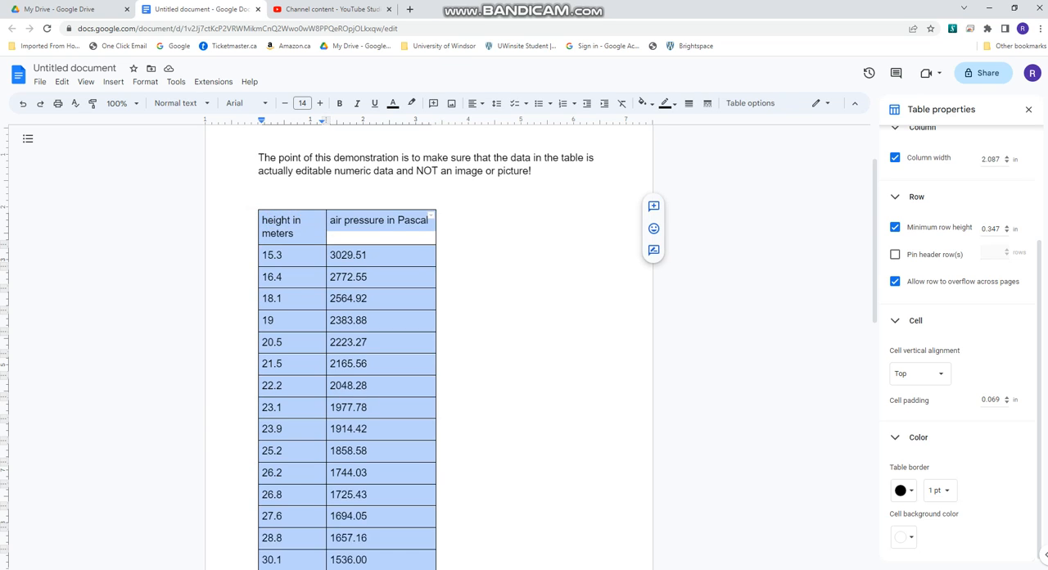
pyautogui.scroll(-3)
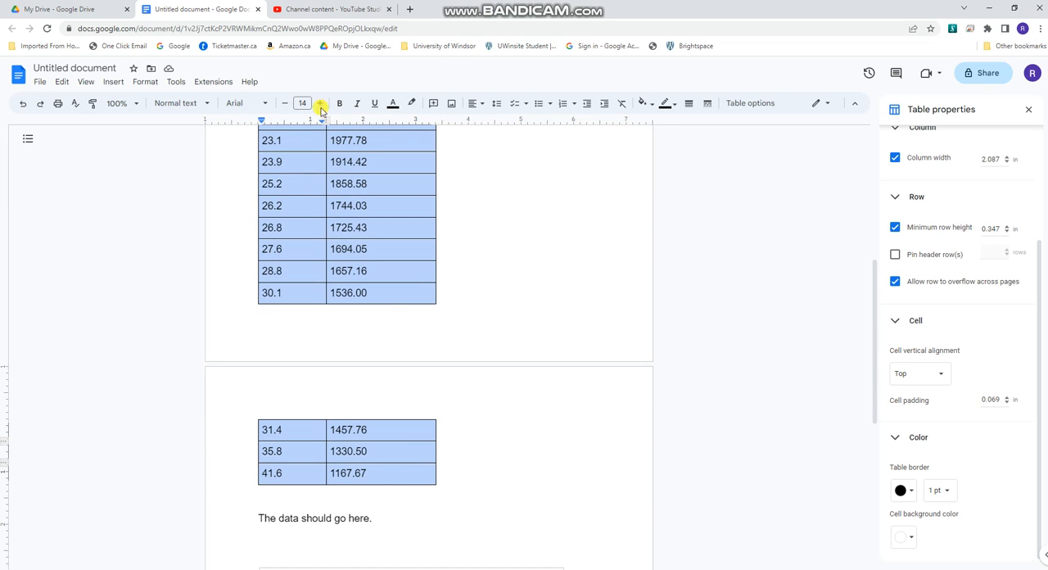
pyautogui.click(285, 103)
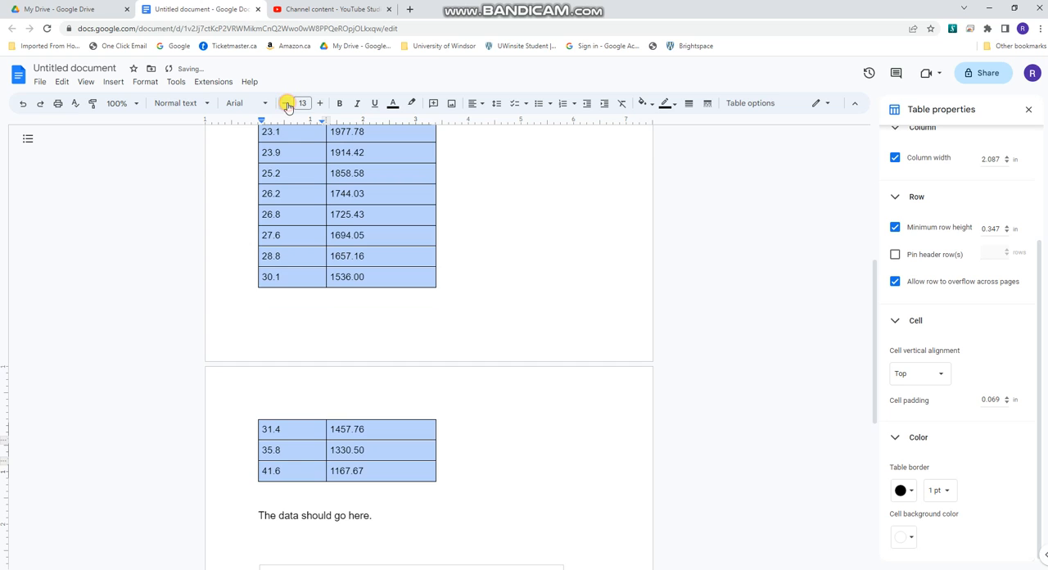
pyautogui.click(286, 102)
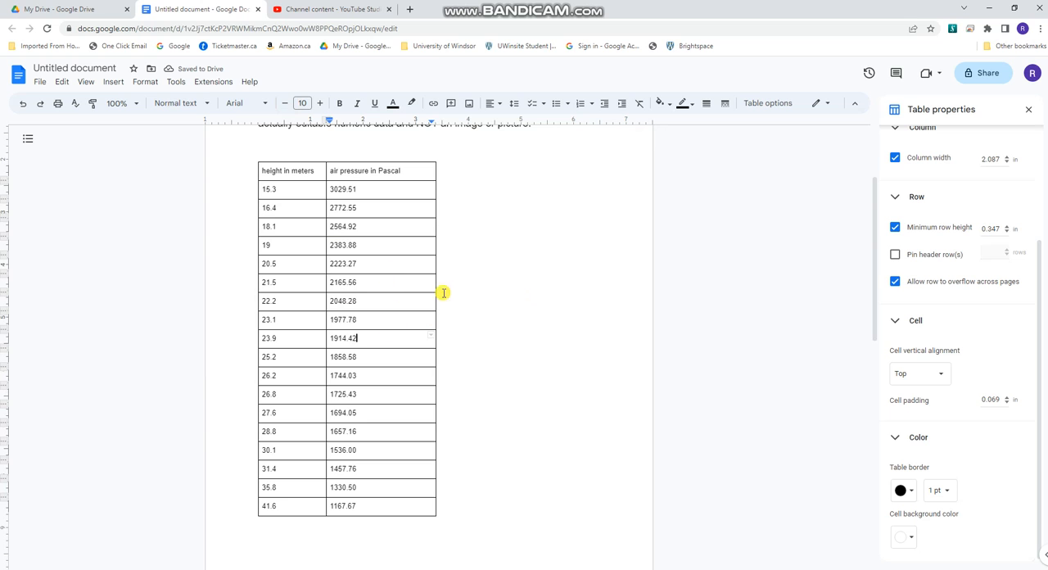
pyautogui.scroll(-3)
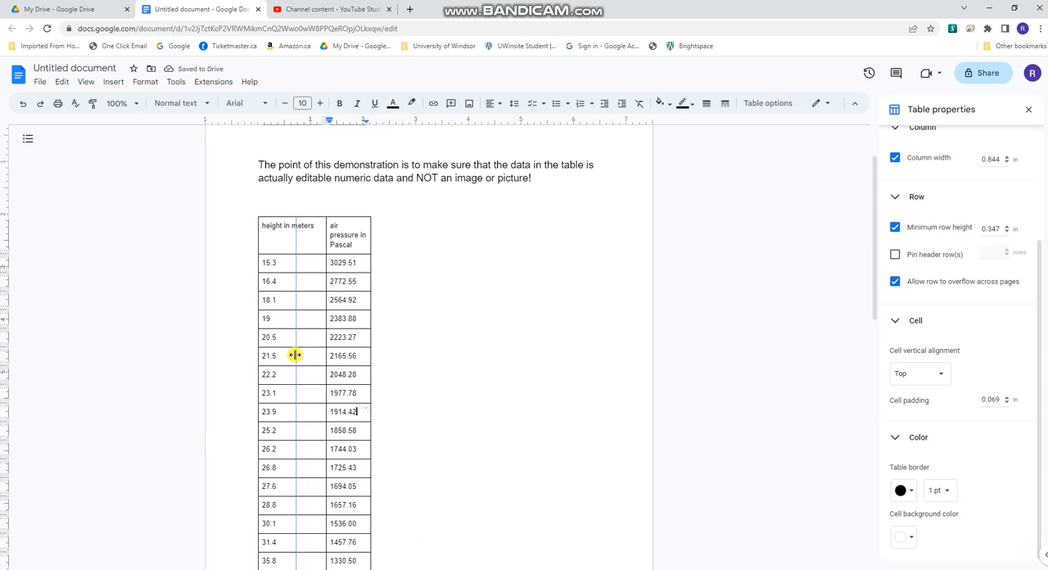
pyautogui.moveTo(294, 354); pyautogui.dragTo(357, 364)
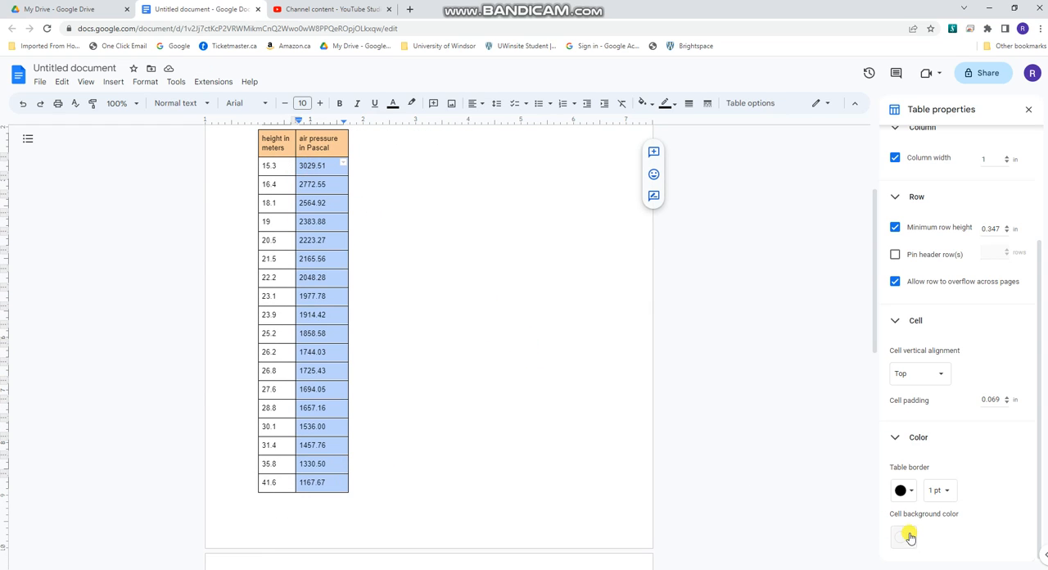
# Step: Fill the table's data cells below the orange header with light blue
pyautogui.click(902, 537)
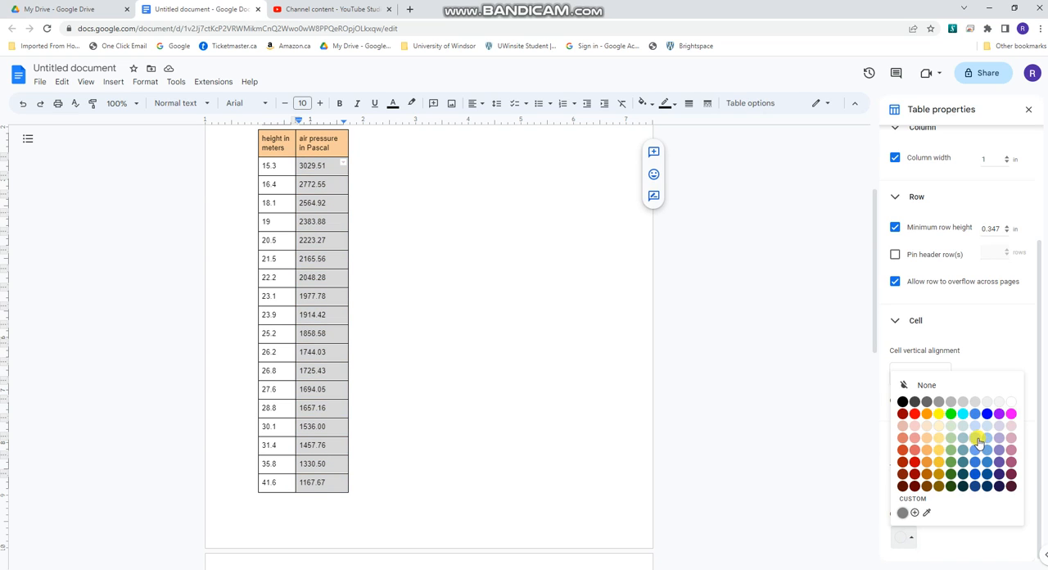
pyautogui.click(975, 449)
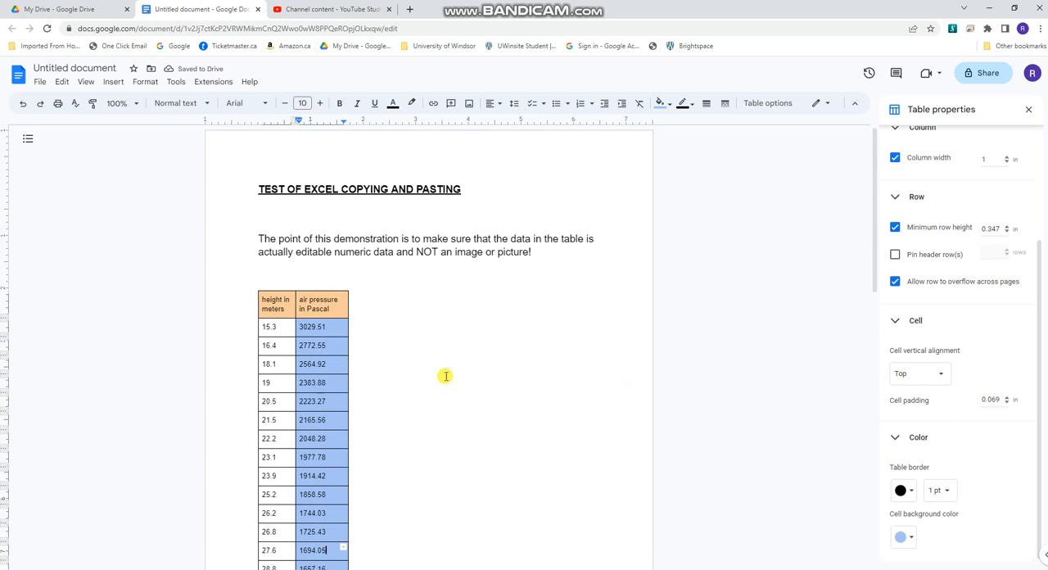
pyautogui.scroll(-3)
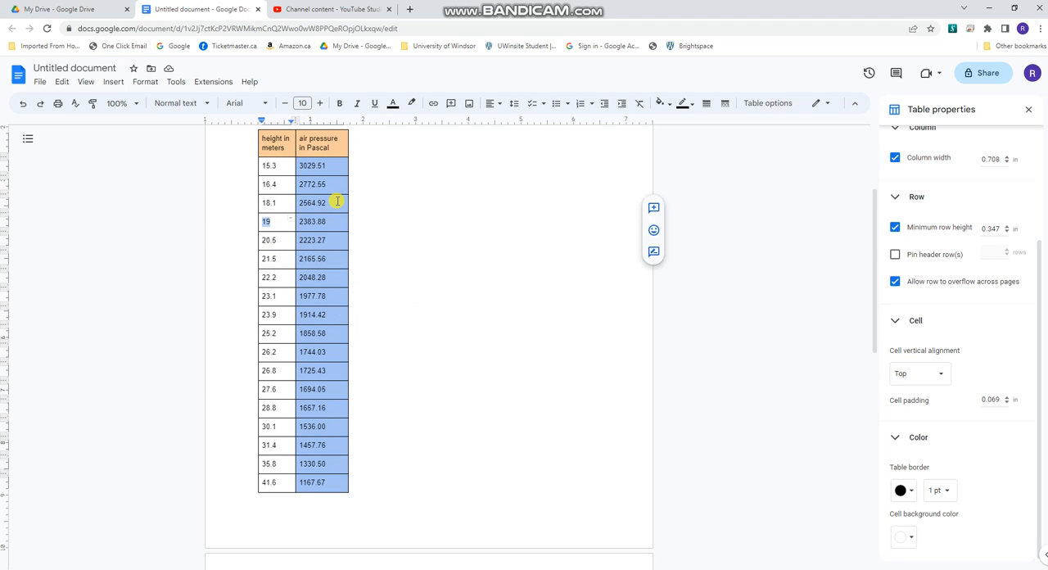
# Step: Overwrite height values in the table (19 to 20, 25.2 to 50) to show the data is editable
pyautogui.write('20')
pyautogui.click(277, 334)
pyautogui.write('50')
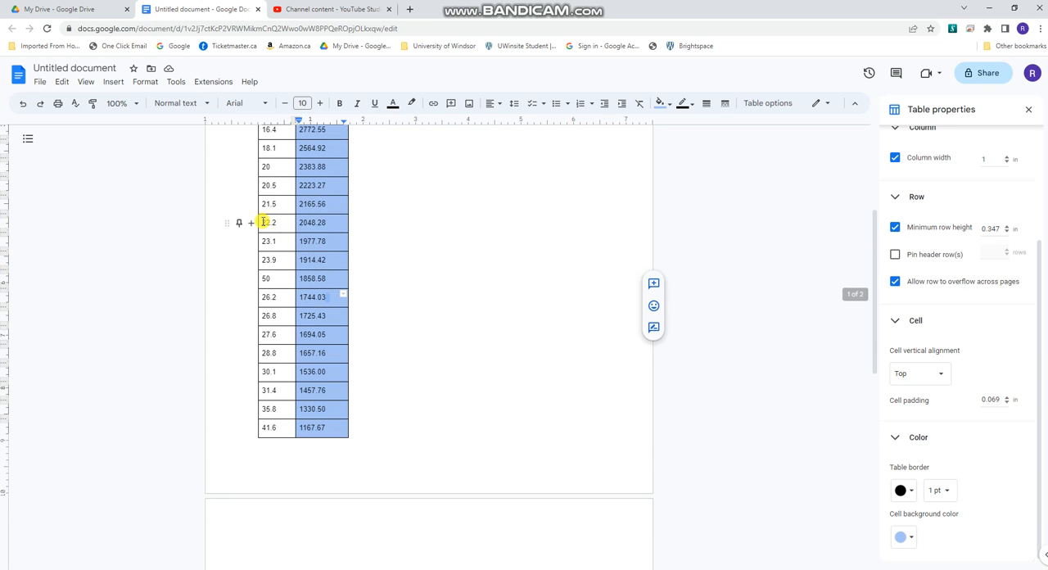
pyautogui.scroll(3)
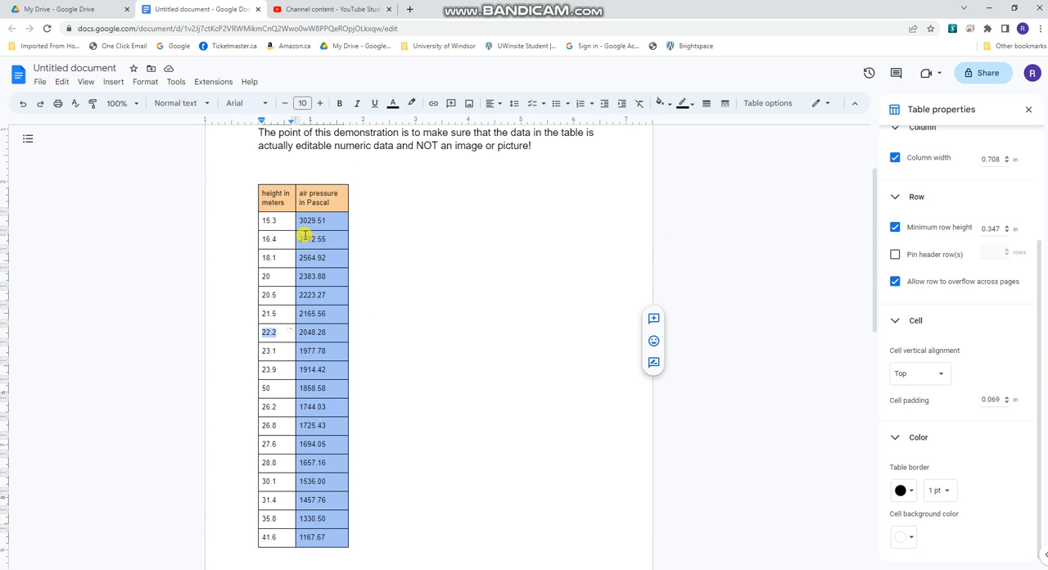
pyautogui.scroll(-3)
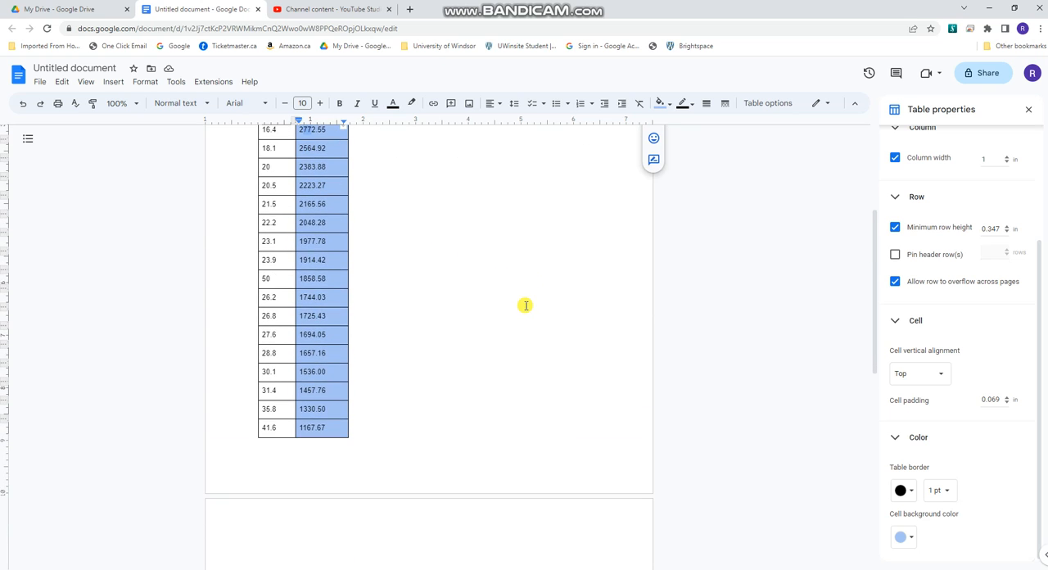
pyautogui.scroll(-3)
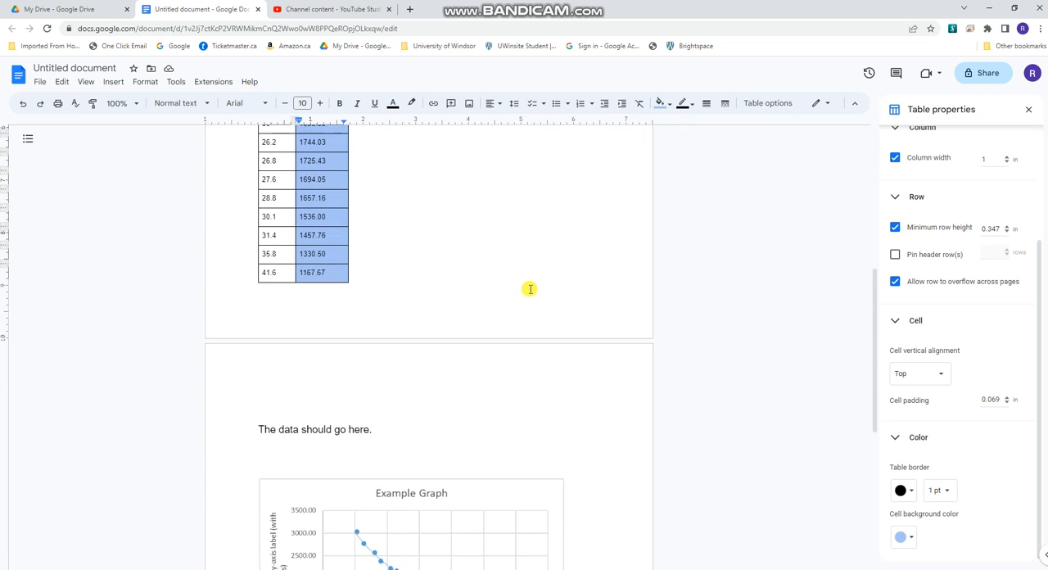